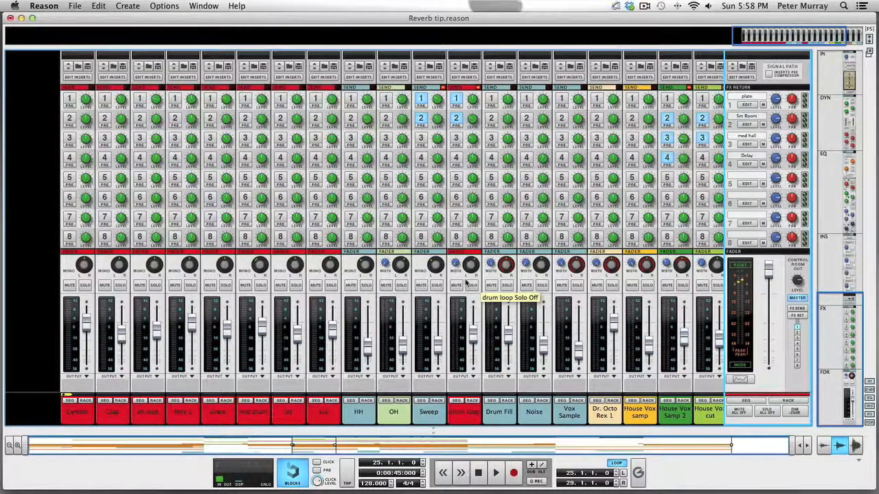
{"action": "mouse_move", "coordinate": [445, 328]}
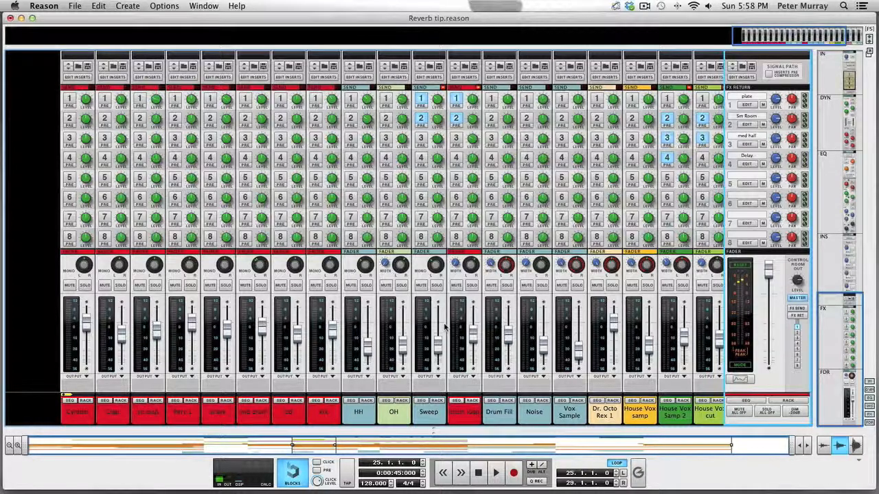
{"action": "mouse_move", "coordinate": [483, 335]}
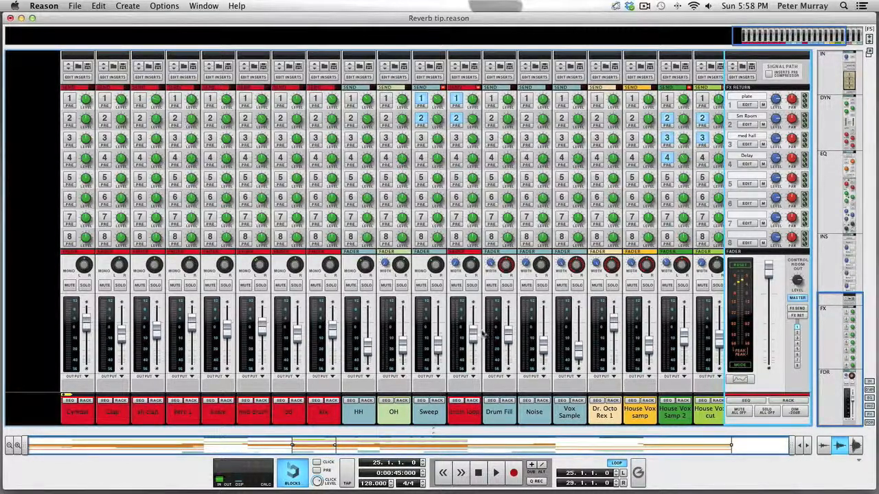
- Insert an RV7000 Advanced Reverb into the Plate combinator and dismiss the patch browser
{"action": "left_click", "coordinate": [495, 472]}
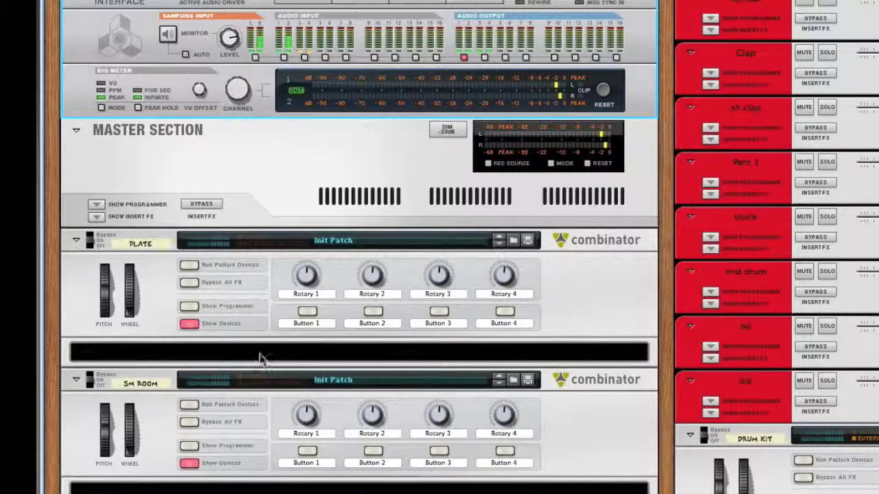
{"action": "right_click", "coordinate": [259, 357]}
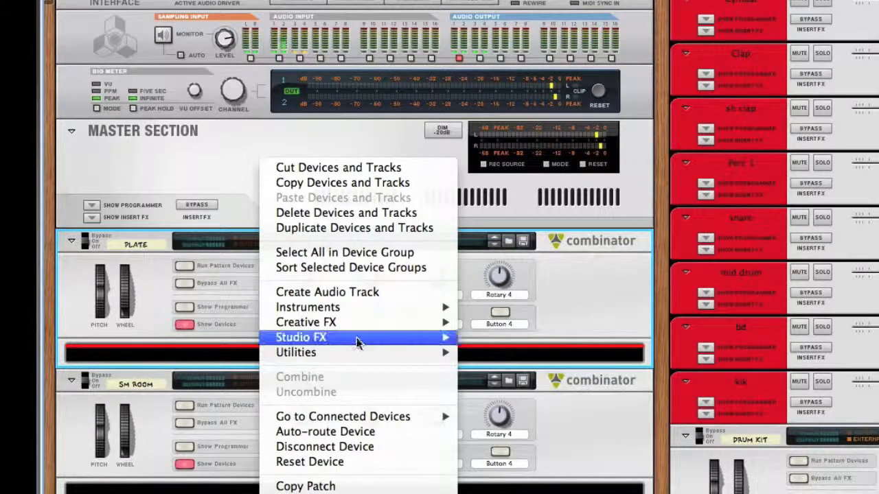
{"action": "mouse_move", "coordinate": [301, 338]}
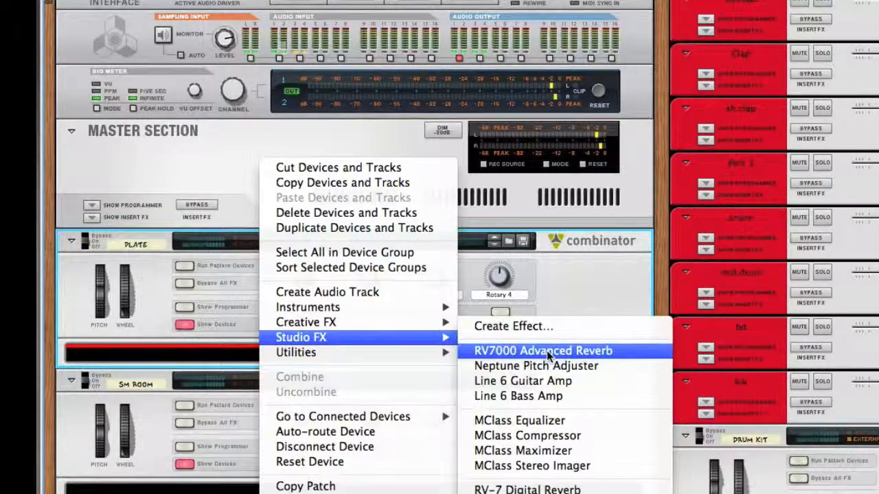
{"action": "mouse_move", "coordinate": [566, 336]}
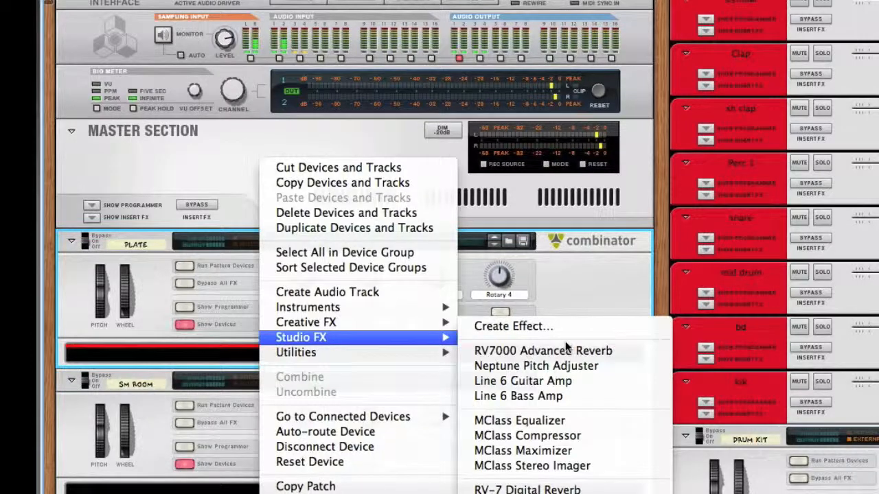
{"action": "left_click", "coordinate": [544, 351]}
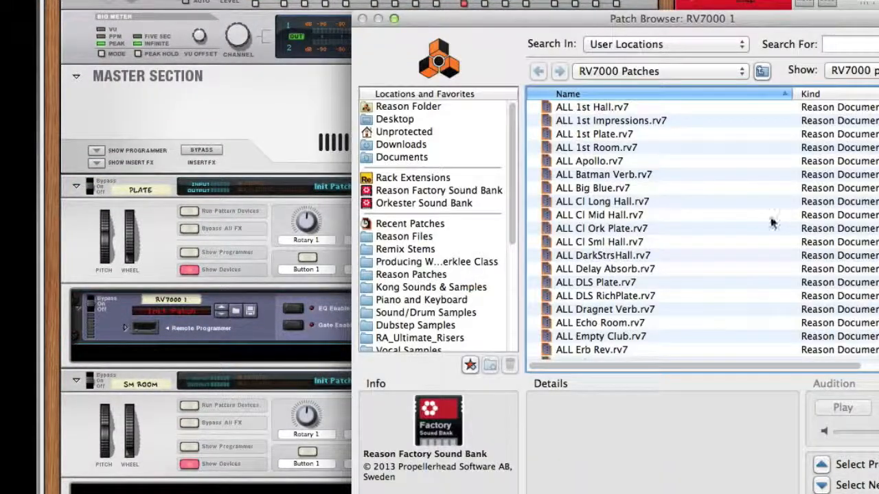
{"action": "left_click", "coordinate": [594, 135]}
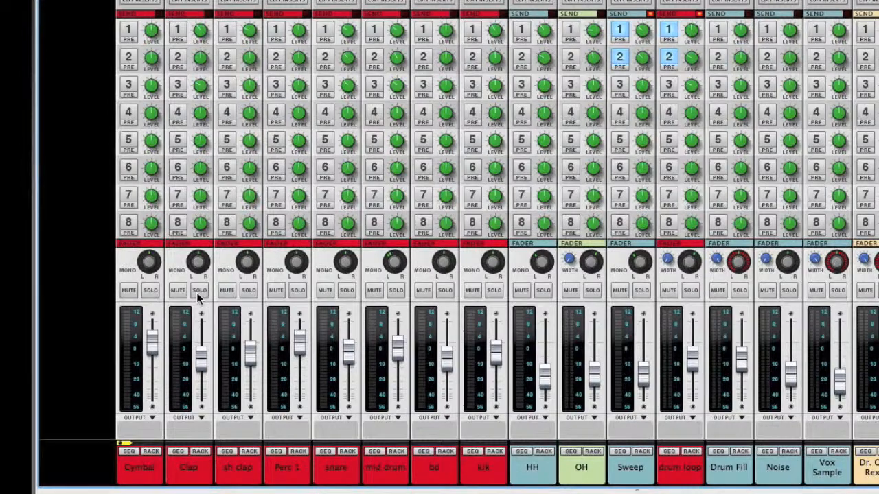
- Solo the Clap channel, enable its FX1 send and pull its fader down
{"action": "left_click", "coordinate": [199, 289]}
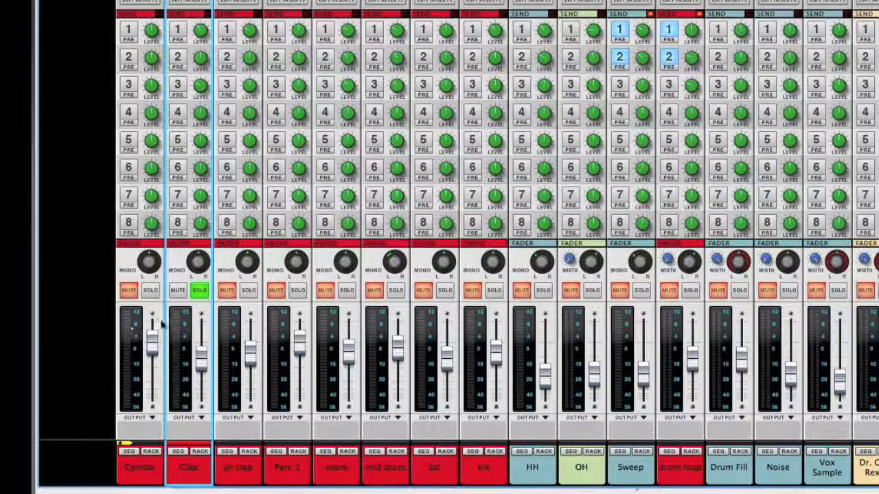
{"action": "left_click_drag", "start_coordinate": [198, 350], "coordinate": [198, 352]}
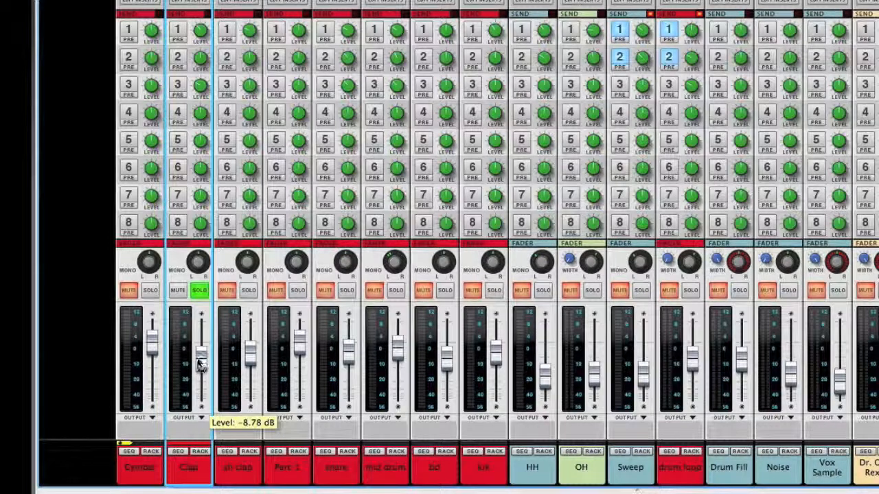
{"action": "mouse_move", "coordinate": [177, 42]}
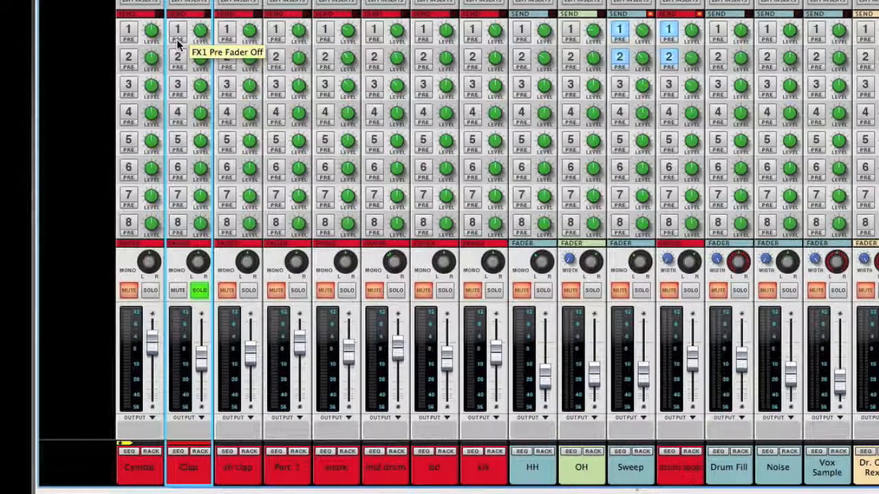
{"action": "left_click", "coordinate": [177, 43]}
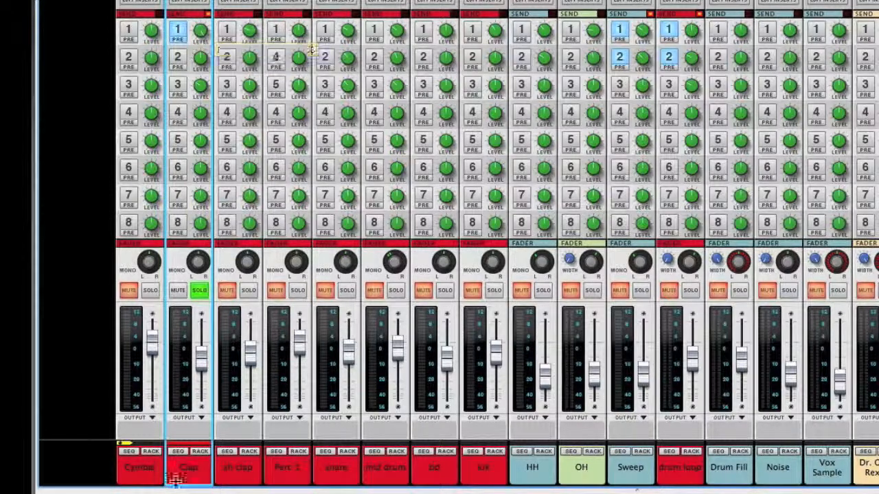
{"action": "left_click_drag", "start_coordinate": [199, 329], "coordinate": [199, 405]}
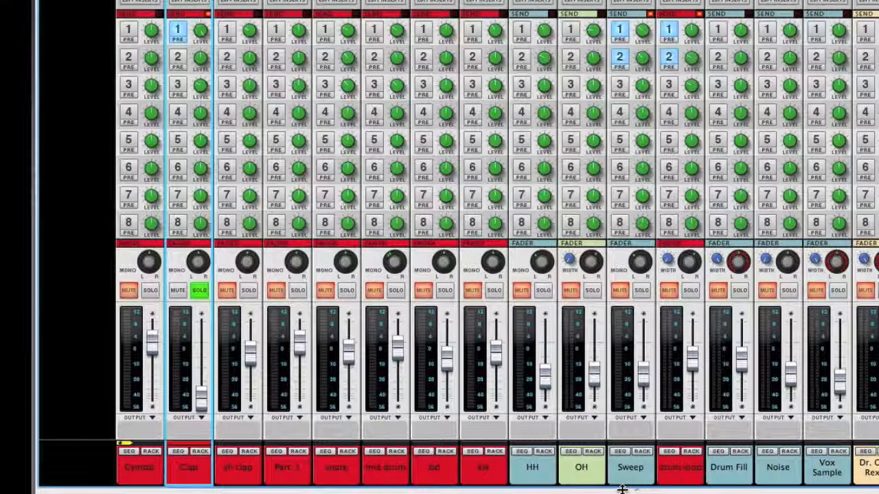
- Scroll the rack down to the Plate combinator's RV7000 reverb
{"action": "scroll", "scroll_direction": "down", "scroll_amount": 3}
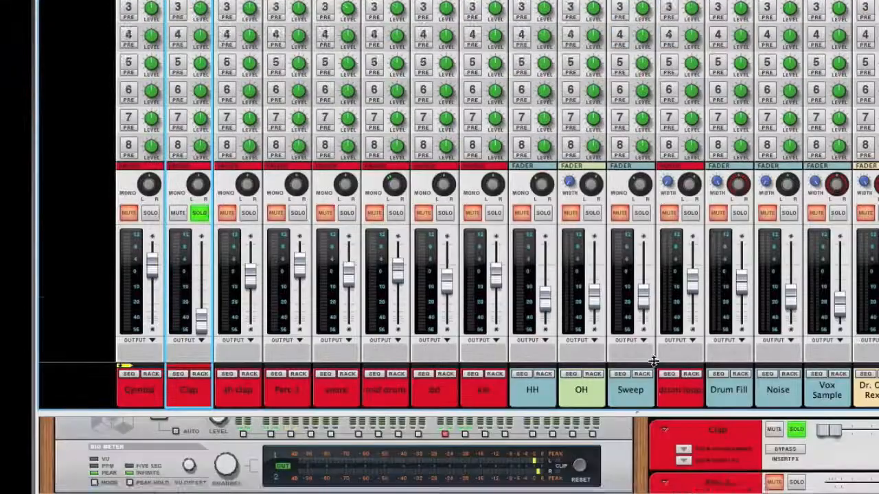
{"action": "scroll", "scroll_direction": "down", "scroll_amount": 3}
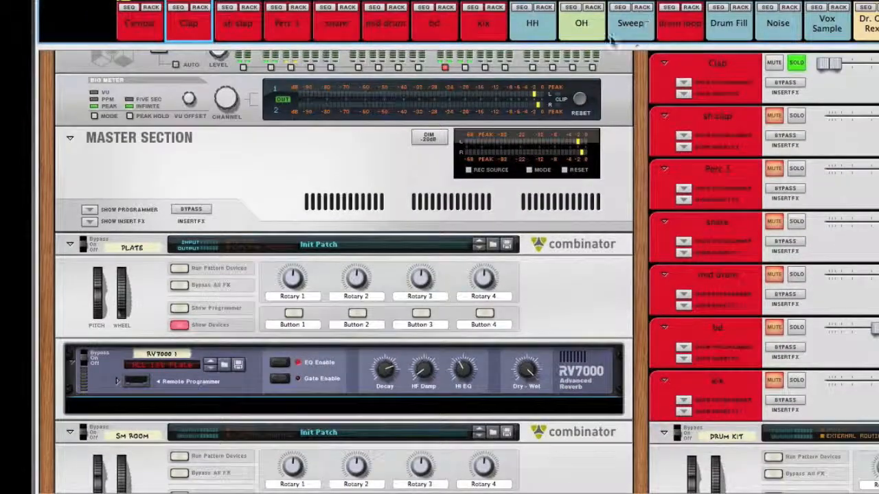
{"action": "left_click", "coordinate": [178, 268]}
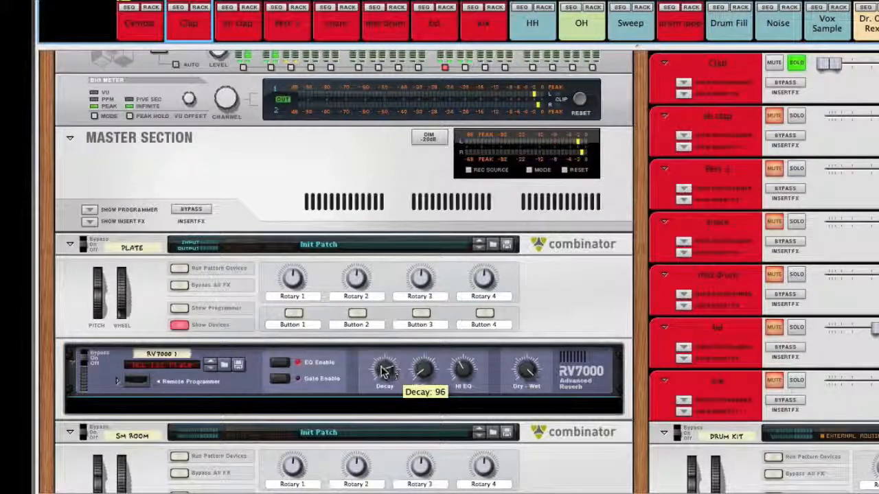
{"action": "mouse_move", "coordinate": [137, 384]}
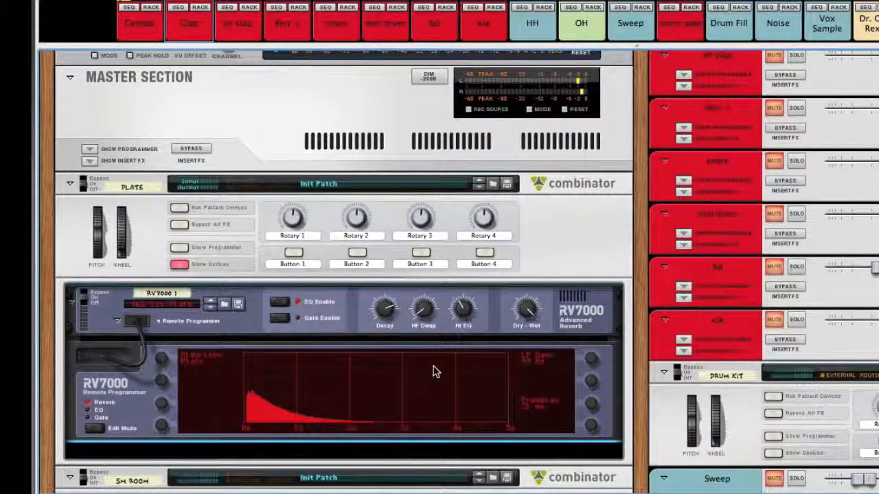
{"action": "mouse_move", "coordinate": [565, 409]}
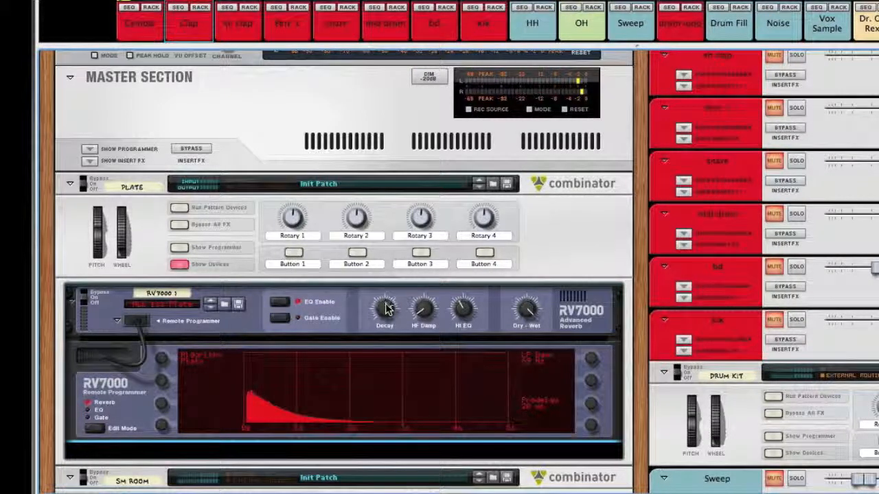
- Set the plate RV7000 decay to 78 and cut its Hi EQ to -24
{"action": "left_click_drag", "start_coordinate": [384, 309], "coordinate": [385, 322]}
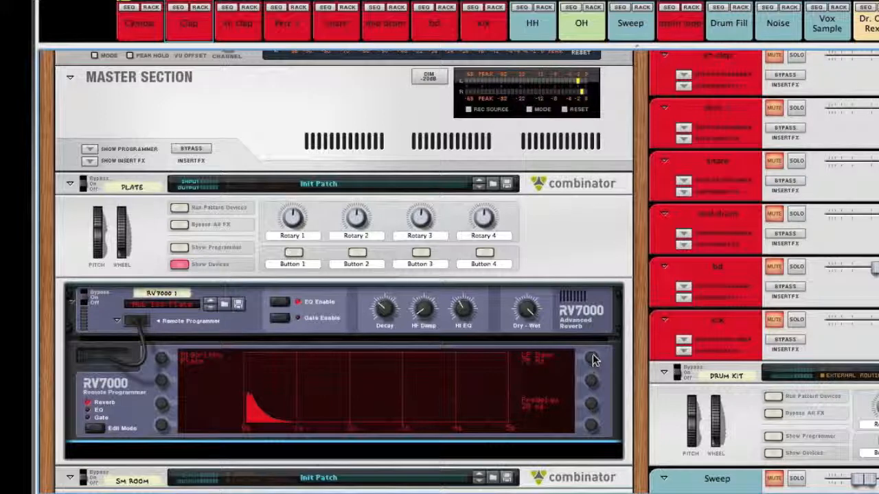
{"action": "mouse_move", "coordinate": [596, 349]}
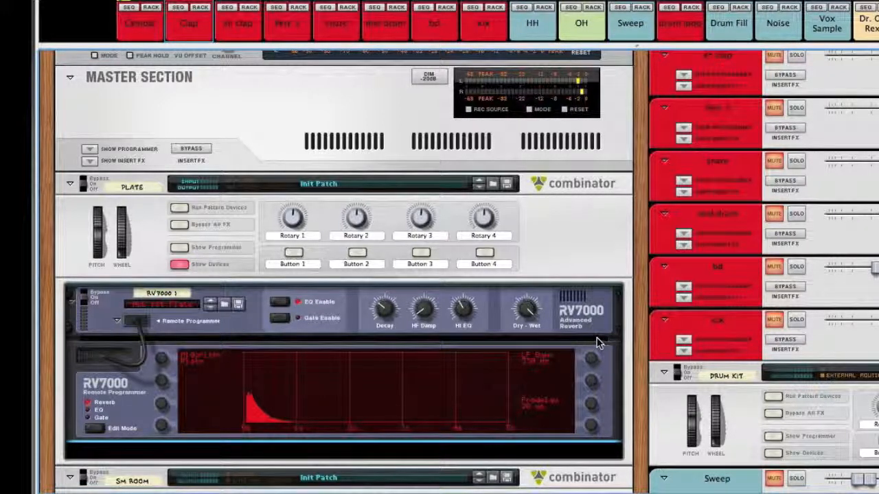
{"action": "mouse_move", "coordinate": [280, 365]}
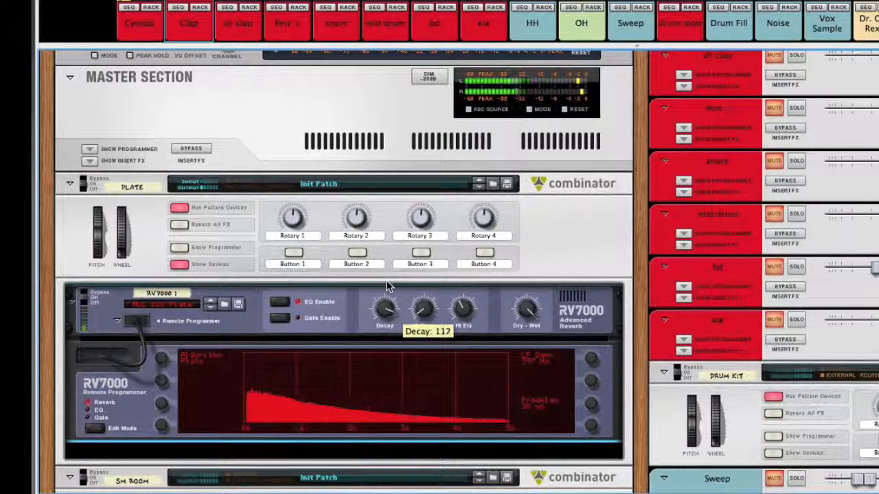
{"action": "left_click_drag", "start_coordinate": [384, 308], "coordinate": [384, 302]}
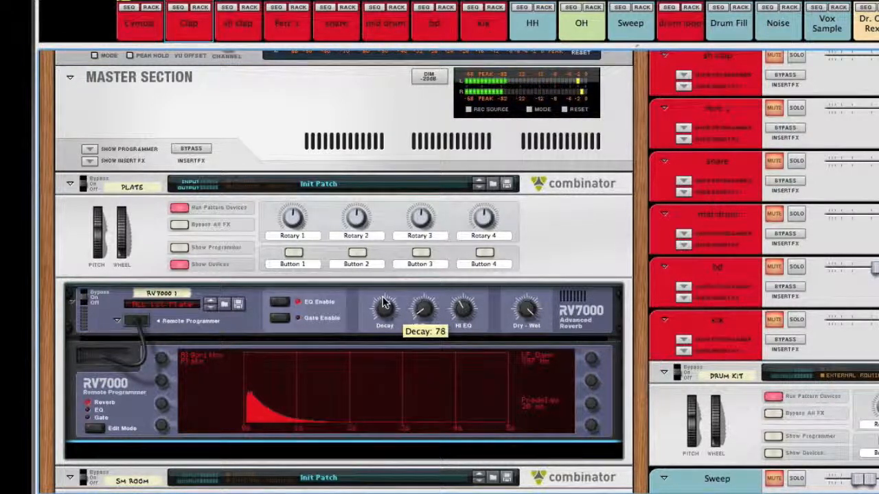
{"action": "left_click_drag", "start_coordinate": [383, 305], "coordinate": [383, 322]}
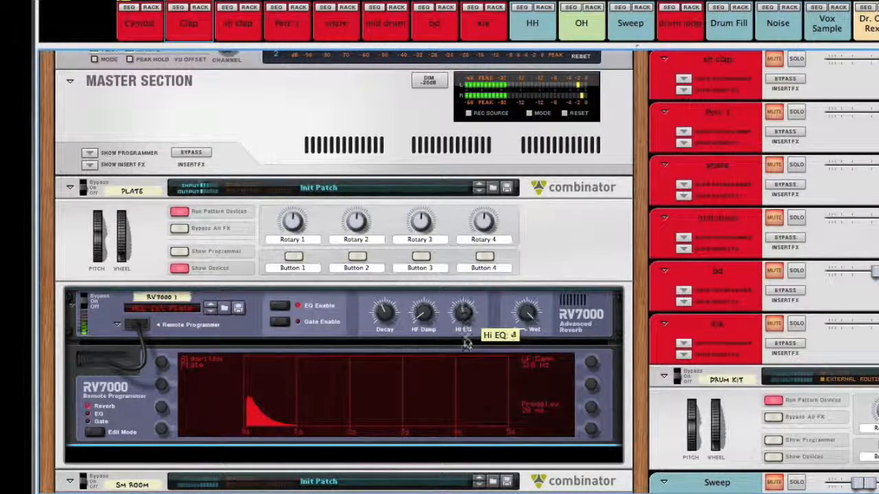
{"action": "left_click_drag", "start_coordinate": [464, 316], "coordinate": [467, 350]}
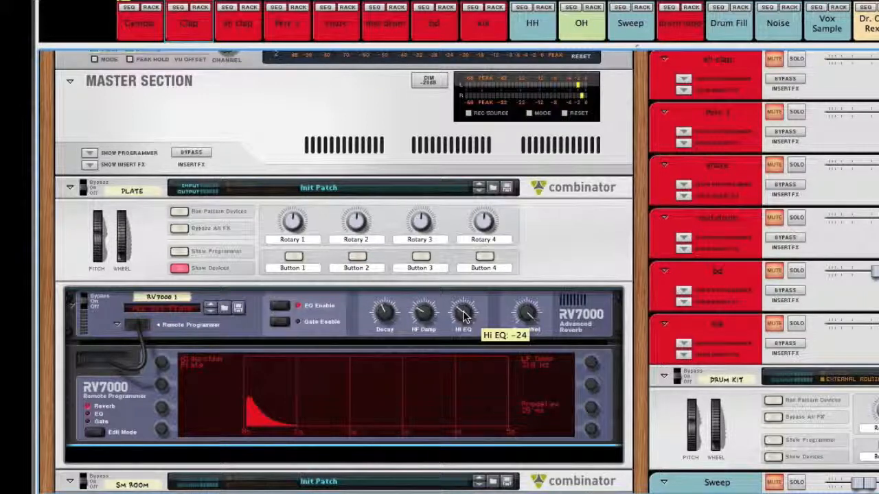
{"action": "mouse_move", "coordinate": [409, 291]}
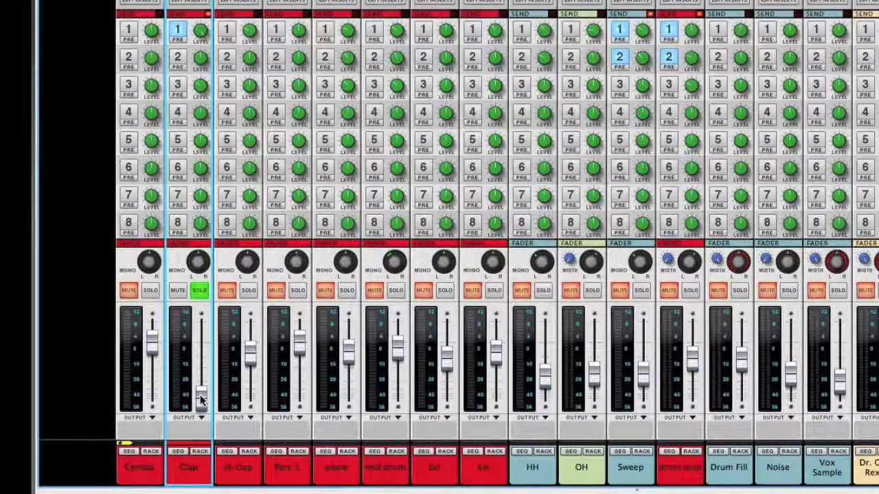
- Bring the Clap fader to about -12.73 dB and set its FX1 send level
{"action": "left_click_drag", "start_coordinate": [200, 382], "coordinate": [201, 387]}
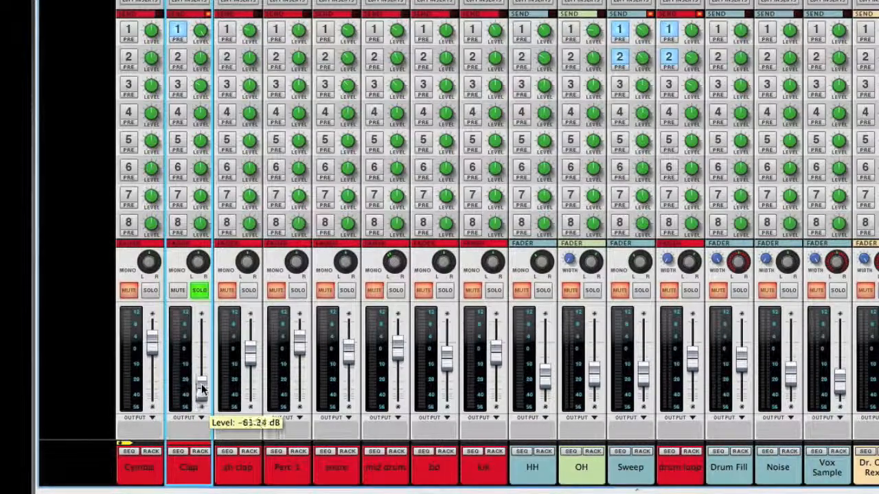
{"action": "left_click_drag", "start_coordinate": [199, 384], "coordinate": [199, 350]}
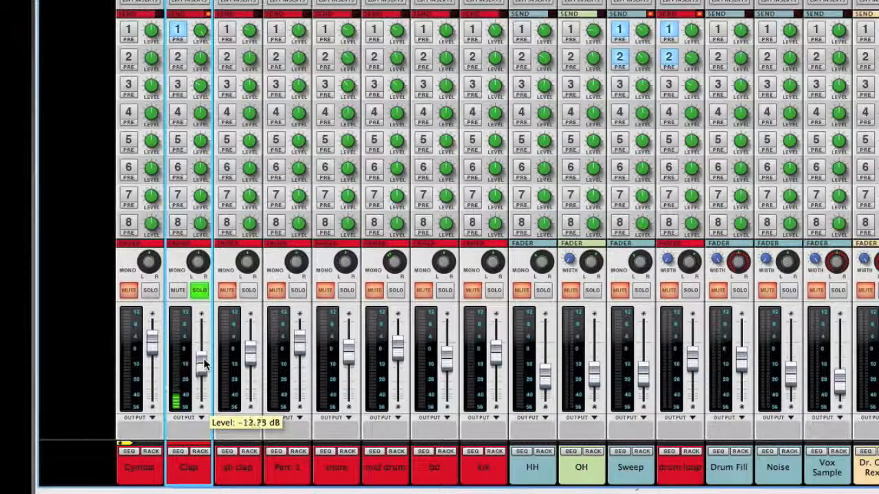
{"action": "left_click_drag", "start_coordinate": [199, 357], "coordinate": [199, 336]}
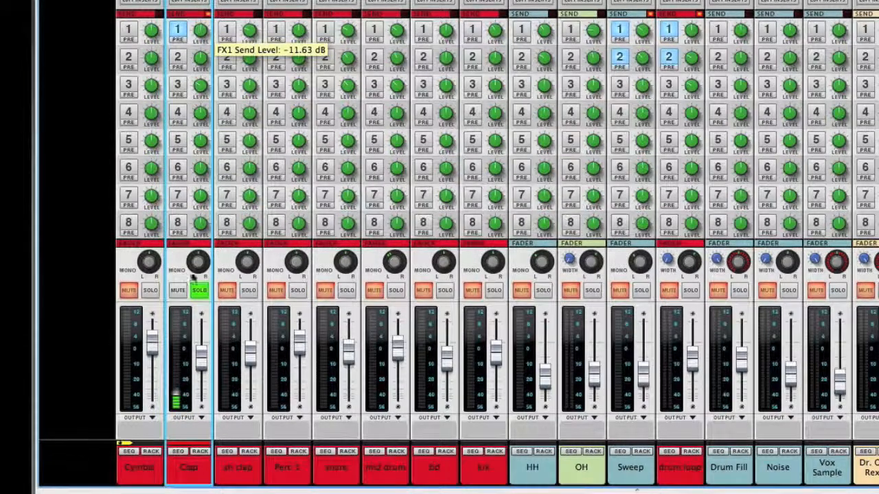
{"action": "left_click", "coordinate": [177, 31]}
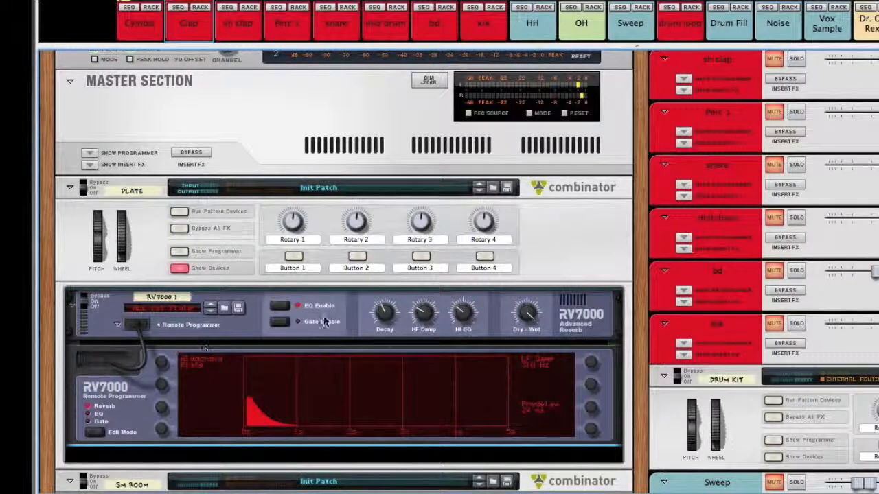
{"action": "left_click_drag", "start_coordinate": [385, 313], "coordinate": [387, 309]}
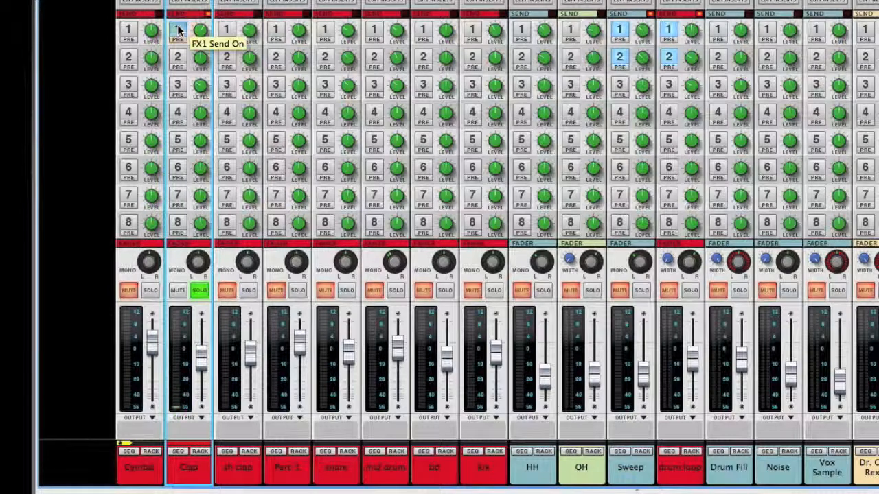
- Enable the FX1 send on the Clap, second clap and neighbouring drum channels
{"action": "left_click", "coordinate": [177, 31]}
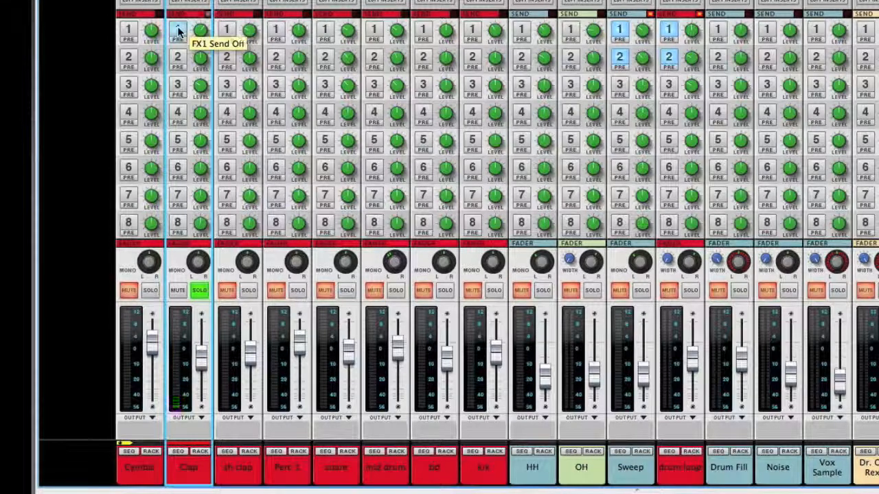
{"action": "left_click", "coordinate": [177, 30]}
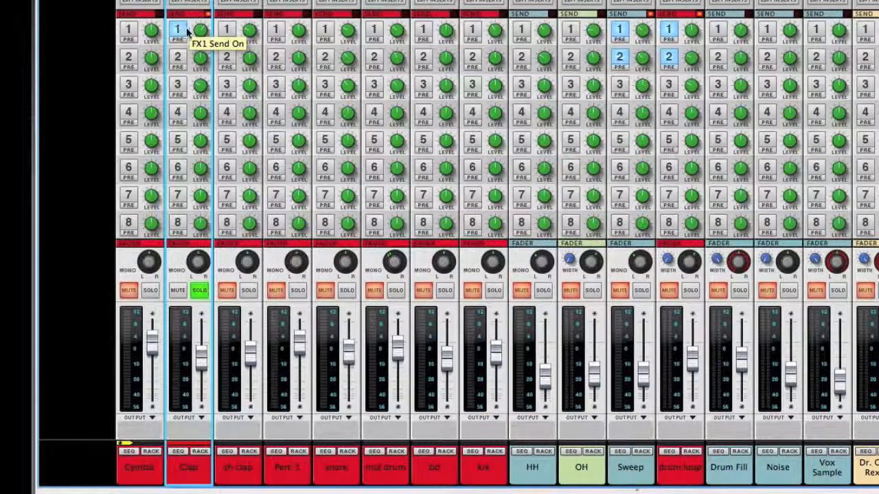
{"action": "mouse_move", "coordinate": [212, 26]}
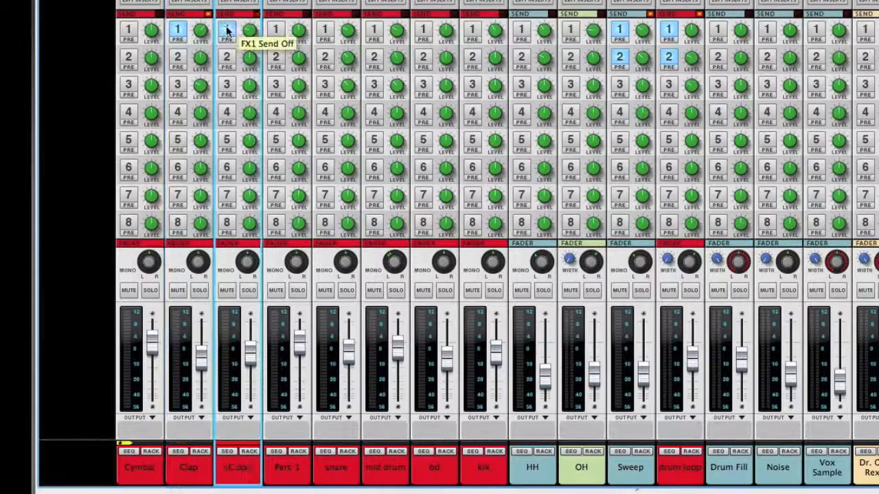
{"action": "left_click", "coordinate": [227, 30]}
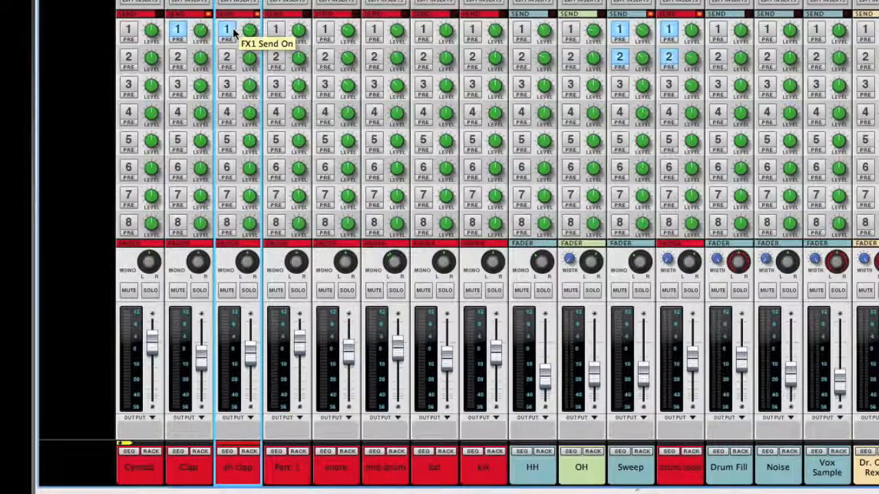
{"action": "left_click", "coordinate": [274, 33]}
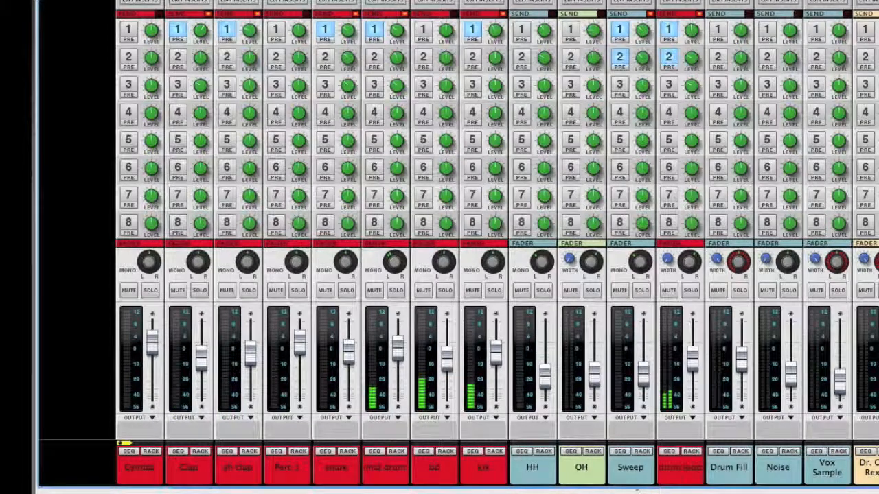
{"action": "mouse_move", "coordinate": [397, 226]}
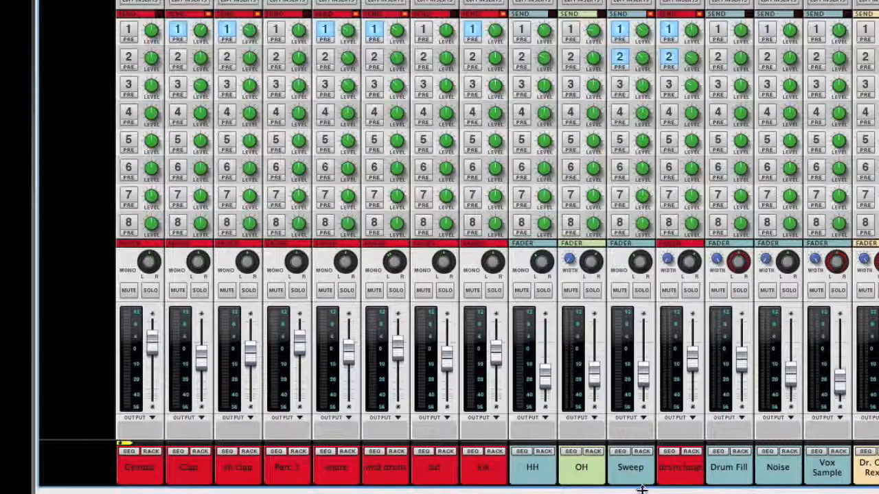
- Insert an RV7000 Advanced Reverb into the Sm Room combinator
{"action": "scroll", "scroll_direction": "down", "scroll_amount": 3}
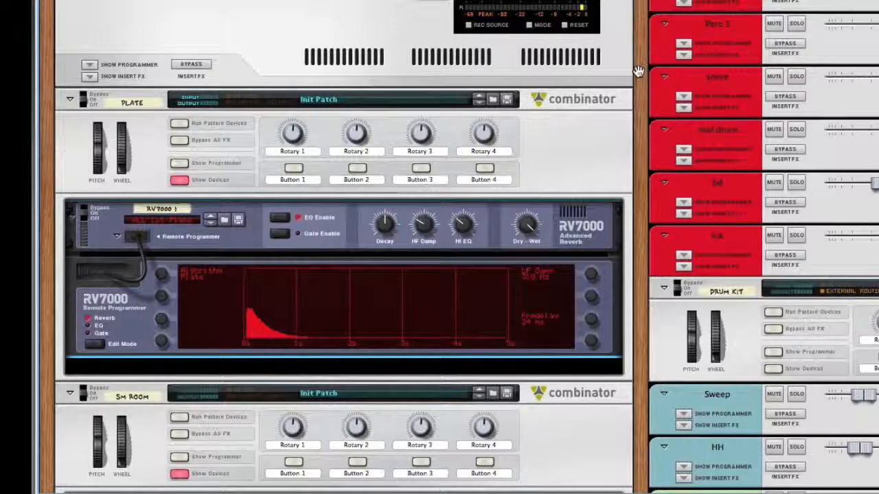
{"action": "scroll", "scroll_direction": "down", "scroll_amount": 3}
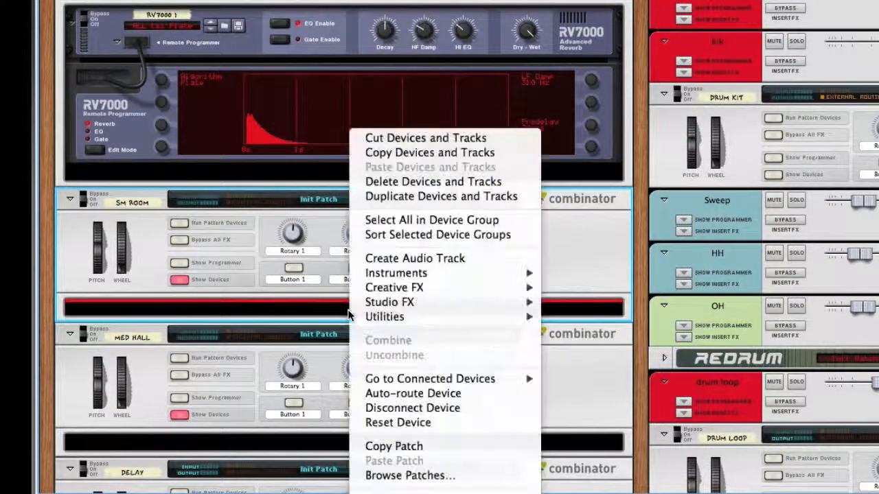
{"action": "mouse_move", "coordinate": [390, 302]}
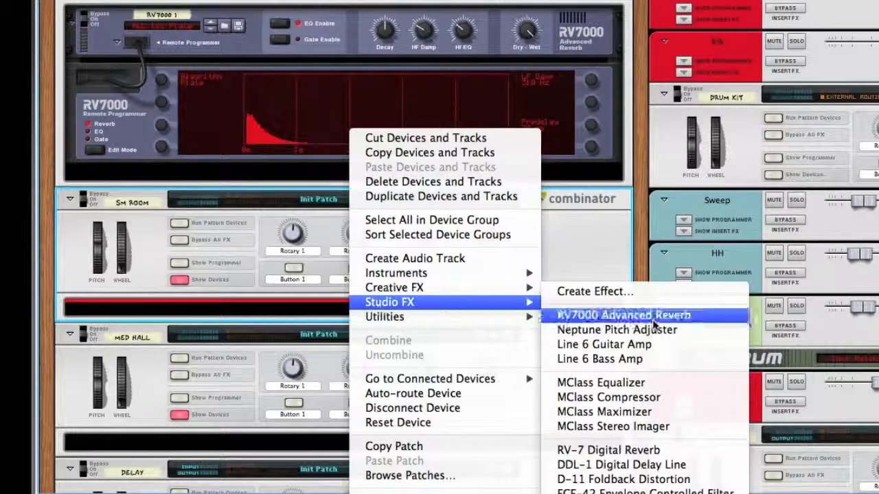
{"action": "left_click", "coordinate": [623, 315]}
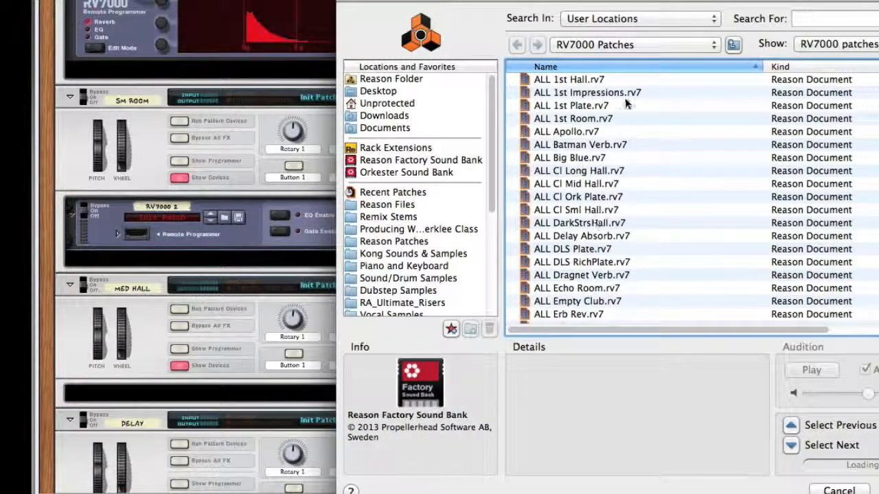
{"action": "scroll", "scroll_direction": "down", "scroll_amount": 3}
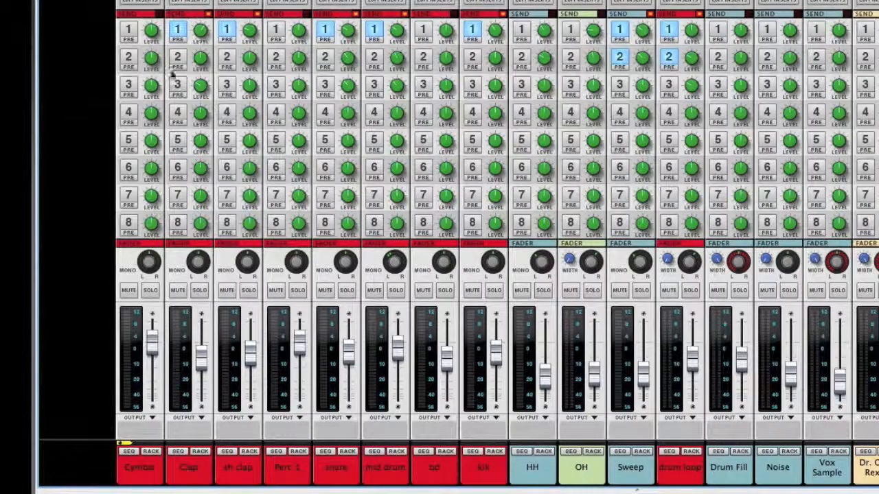
{"action": "mouse_move", "coordinate": [177, 317]}
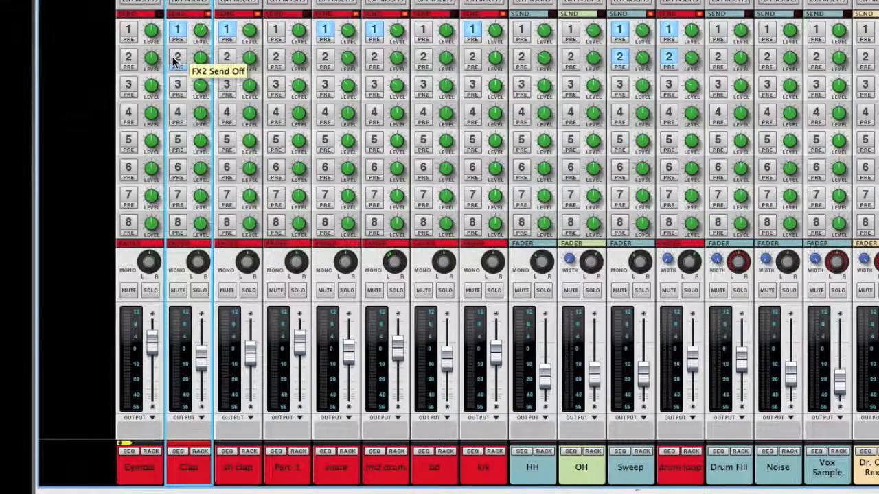
- Enable the Clap channel's FX2 send to the small room reverb
{"action": "left_click", "coordinate": [199, 289]}
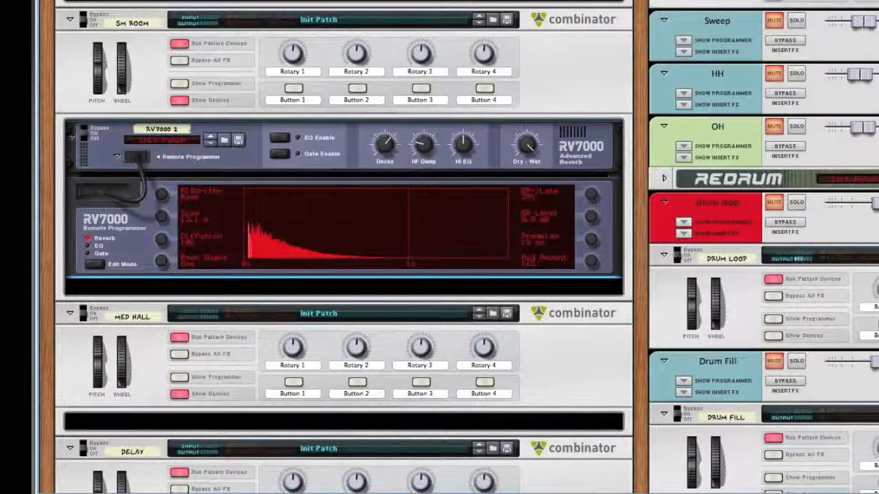
- Set the small room RV7000 to Hi EQ 63, HF Damp 78 and decay 62
{"action": "left_click_drag", "start_coordinate": [385, 144], "coordinate": [384, 140]}
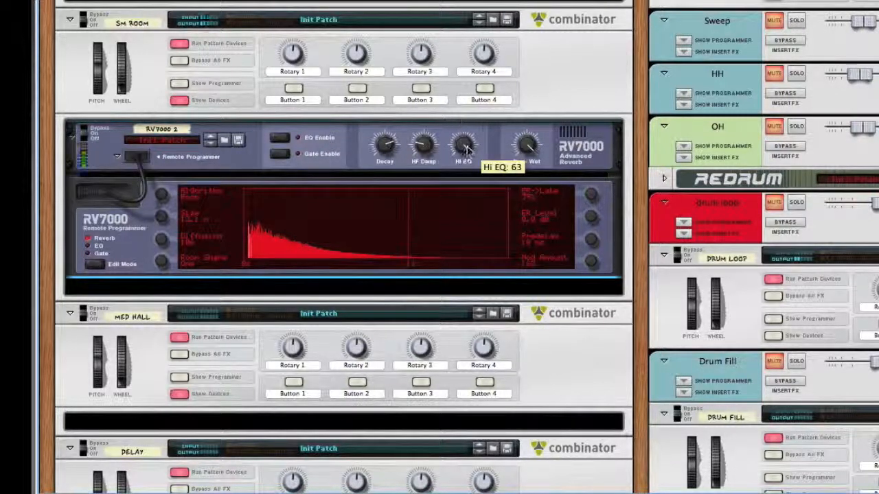
{"action": "left_click_drag", "start_coordinate": [464, 144], "coordinate": [467, 181]}
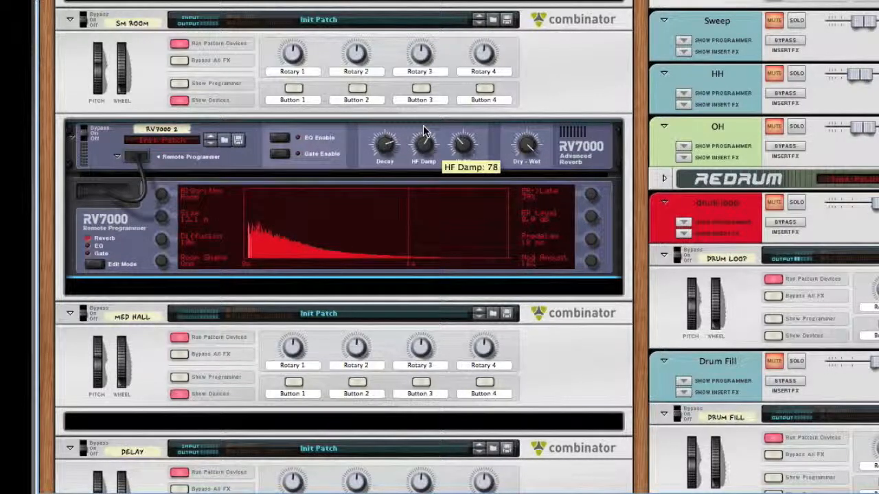
{"action": "left_click_drag", "start_coordinate": [423, 144], "coordinate": [422, 158]}
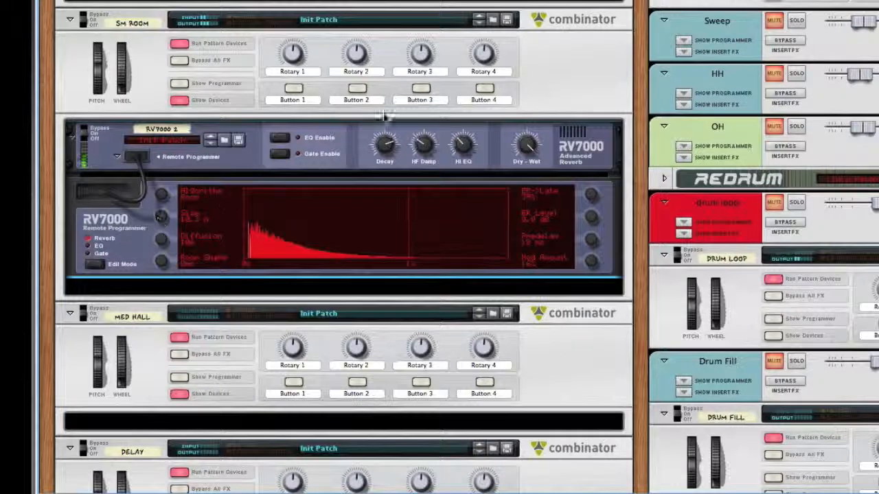
{"action": "left_click_drag", "start_coordinate": [385, 144], "coordinate": [384, 137]}
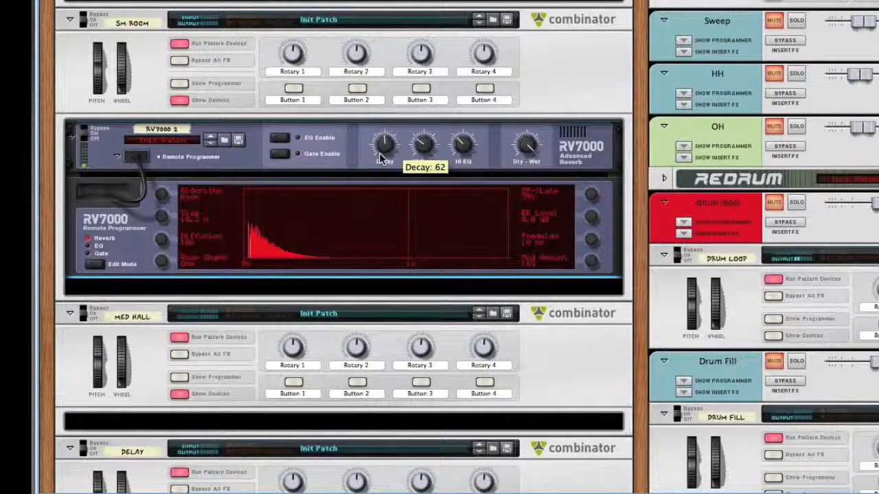
{"action": "left_click_drag", "start_coordinate": [385, 144], "coordinate": [385, 123]}
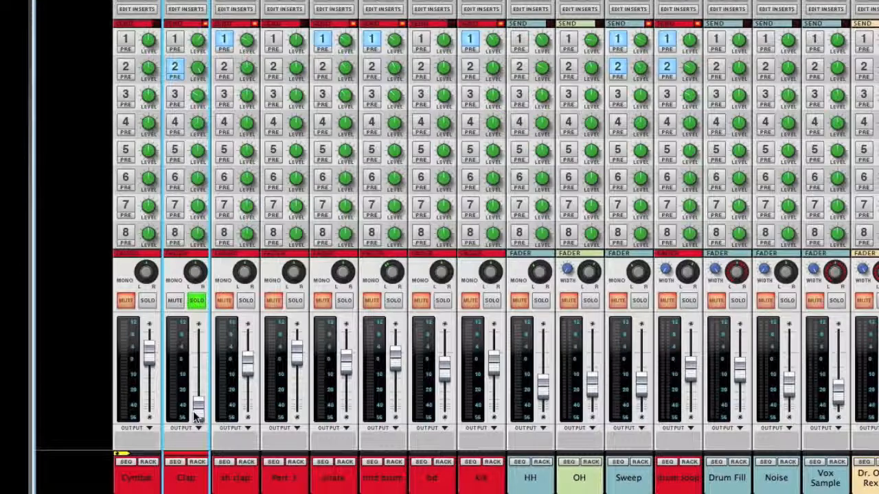
- Set the Clap channel fader to about −11.6 dB
{"action": "left_click_drag", "start_coordinate": [198, 409], "coordinate": [199, 376]}
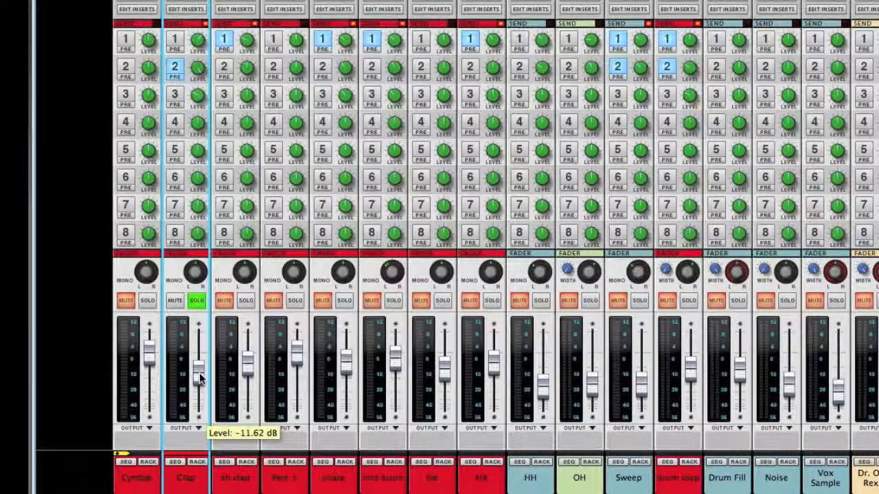
{"action": "left_click_drag", "start_coordinate": [199, 378], "coordinate": [199, 360]}
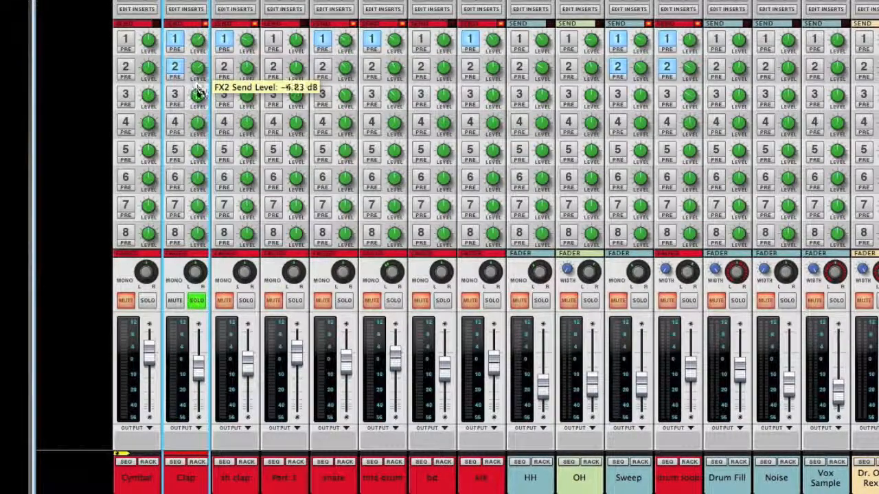
- Lower the Clap's FX2 send level to about −12.8 dB
{"action": "left_click_drag", "start_coordinate": [197, 95], "coordinate": [198, 103]}
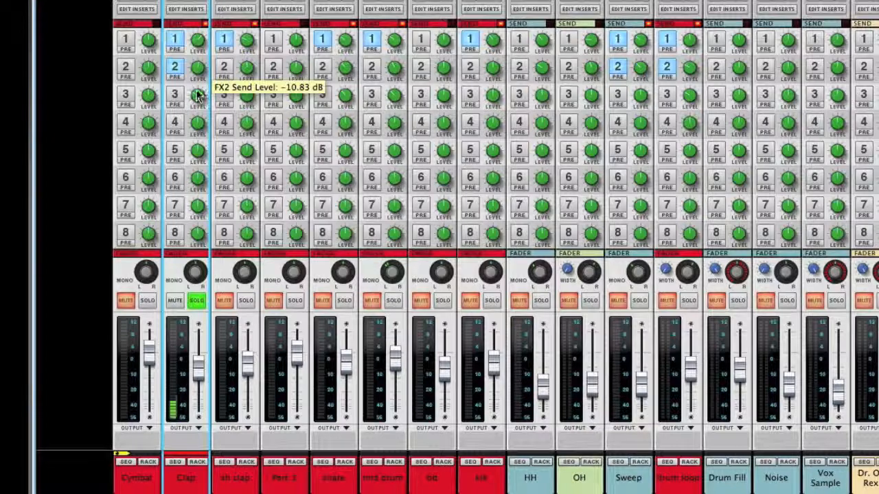
{"action": "left_click_drag", "start_coordinate": [197, 67], "coordinate": [198, 62]}
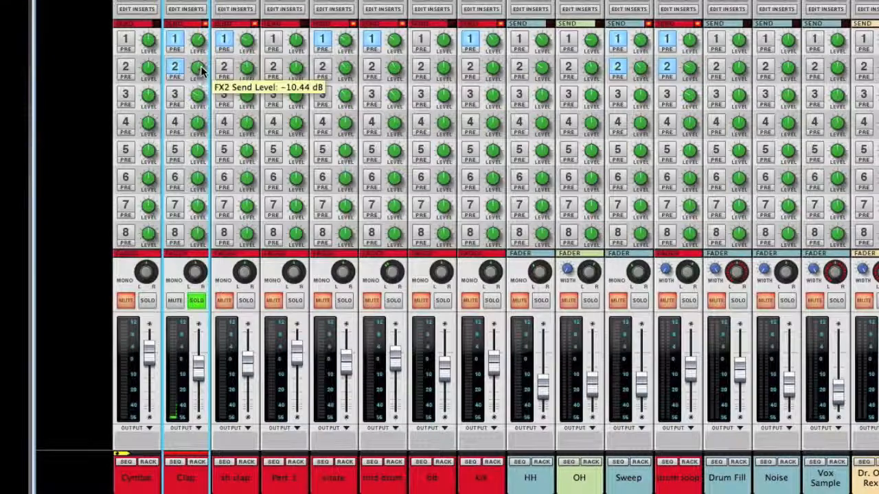
{"action": "left_click", "coordinate": [198, 301]}
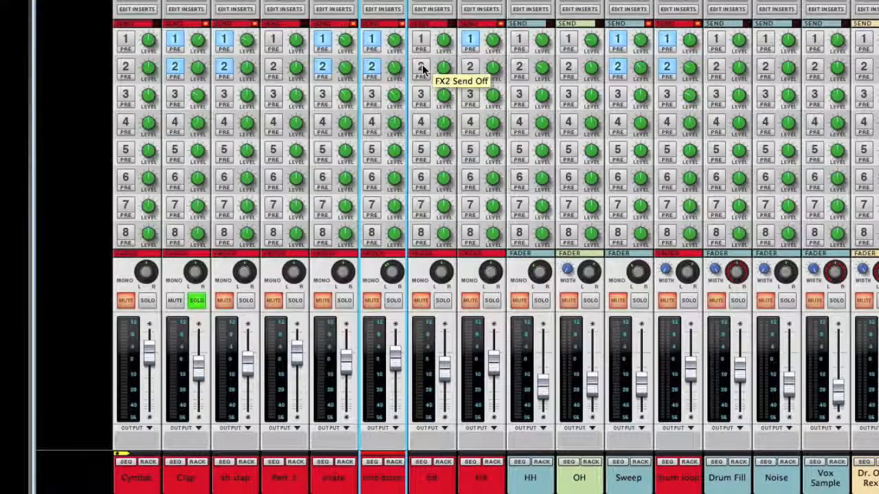
{"action": "mouse_move", "coordinate": [103, 65]}
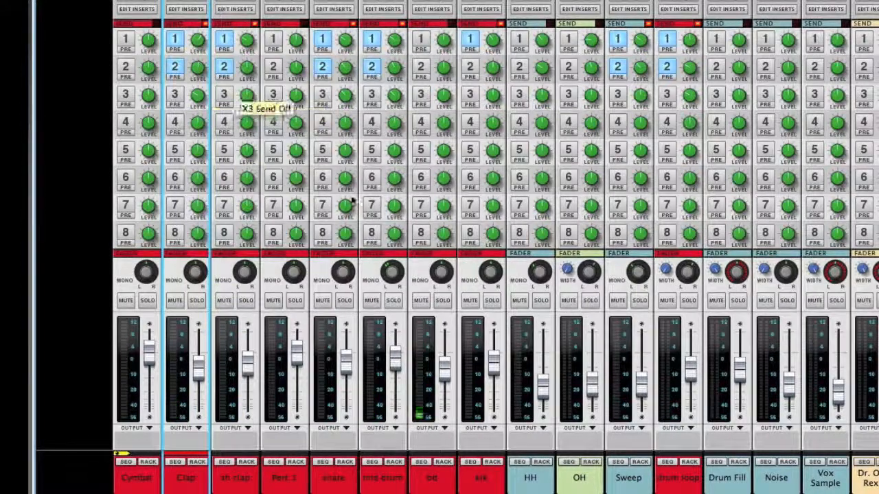
{"action": "mouse_move", "coordinate": [370, 187]}
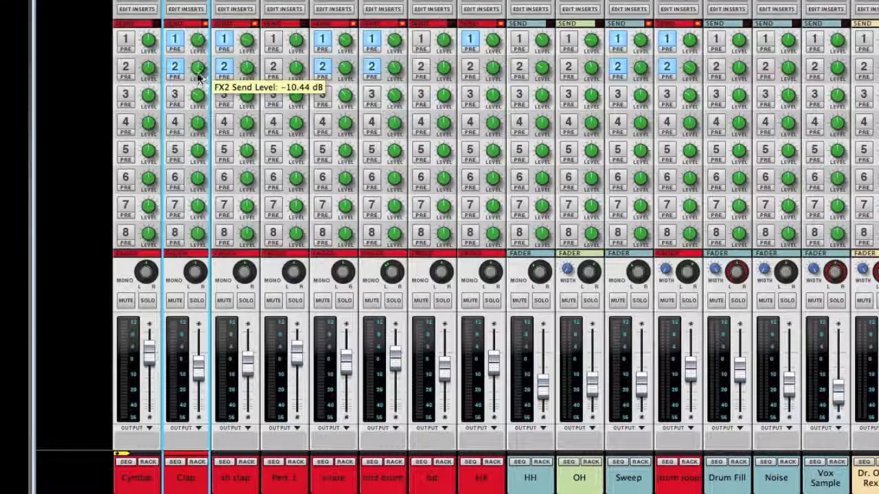
{"action": "left_click_drag", "start_coordinate": [198, 68], "coordinate": [198, 74]}
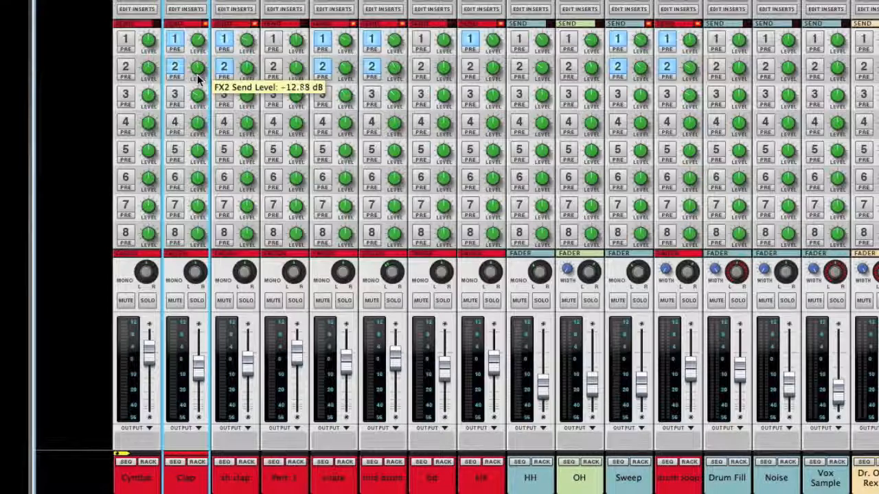
{"action": "left_click_drag", "start_coordinate": [199, 71], "coordinate": [199, 82]}
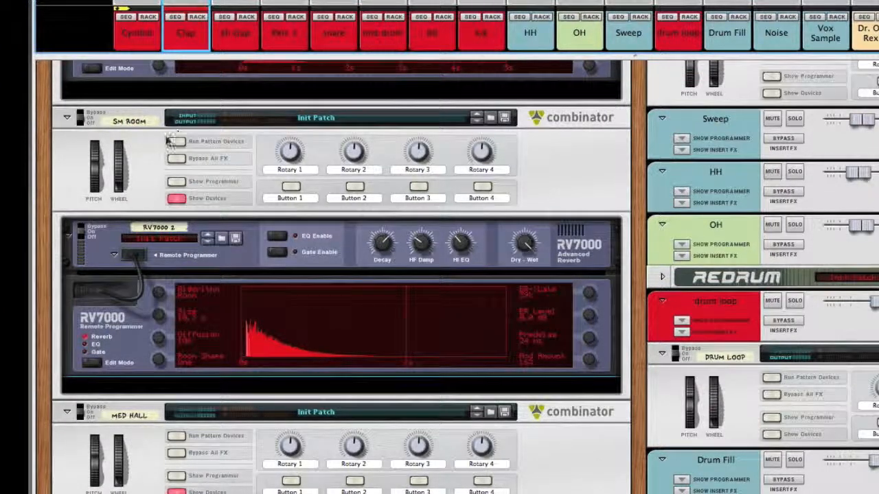
{"action": "mouse_move", "coordinate": [376, 385]}
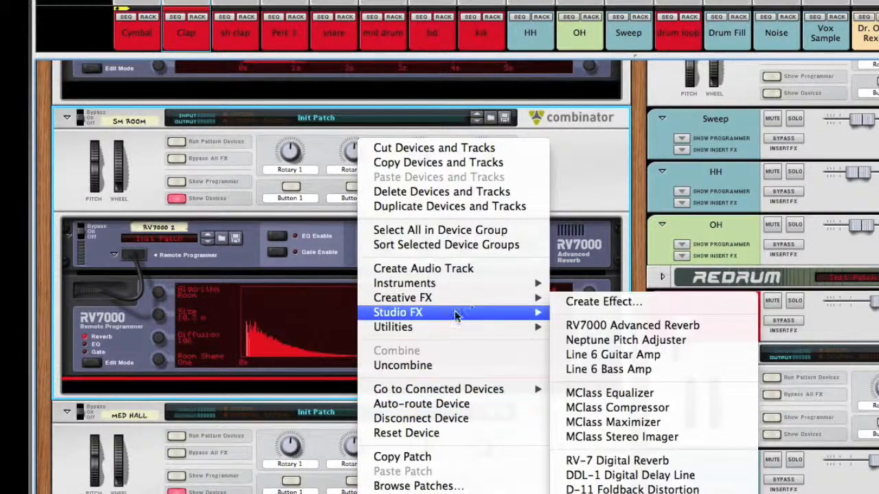
{"action": "mouse_move", "coordinate": [608, 392]}
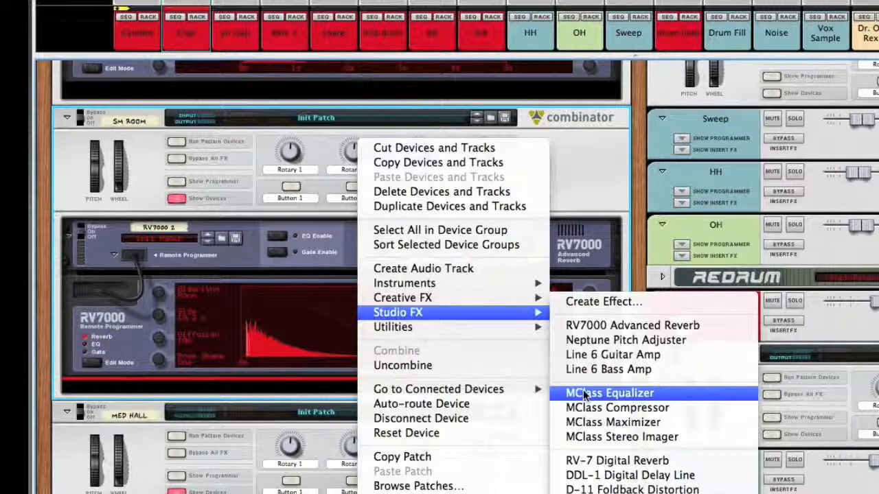
- Insert an MClass Equalizer below the SM Room RV7000 and set Parametric 1 to about 875.7 Hz
{"action": "left_click", "coordinate": [610, 392]}
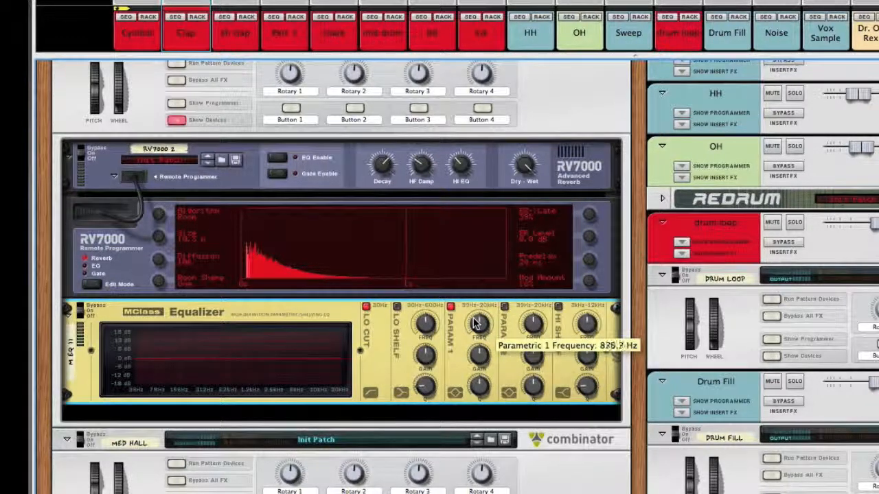
{"action": "left_click_drag", "start_coordinate": [478, 323], "coordinate": [478, 336]}
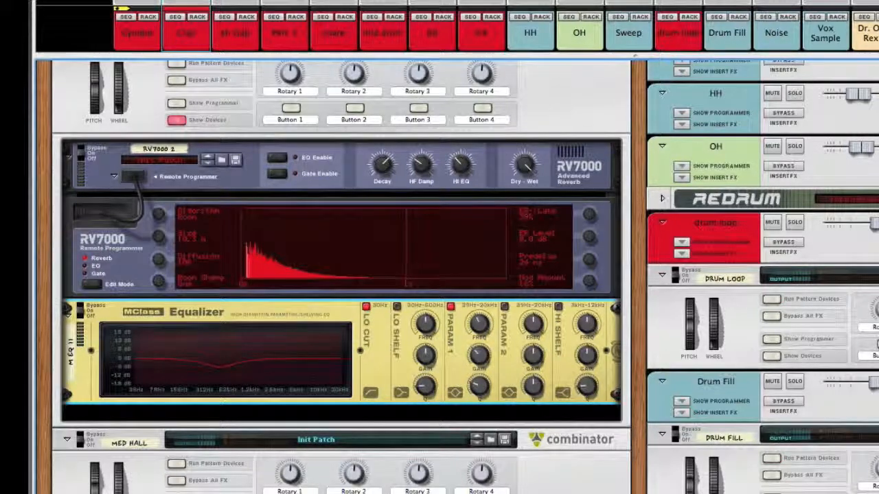
- Add an RV7000 to the Med Hall combinator, expand its Remote Programmer, then return to the mixer
{"action": "scroll", "scroll_direction": "down", "scroll_amount": 3}
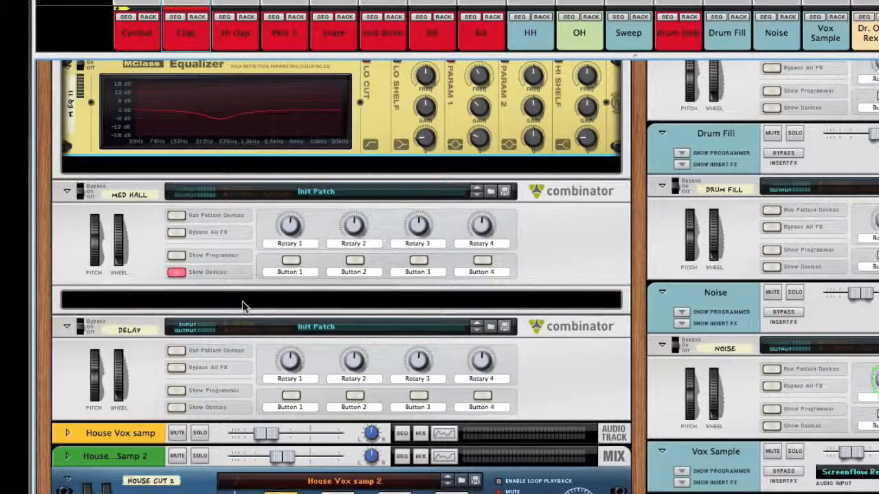
{"action": "right_click", "coordinate": [245, 307]}
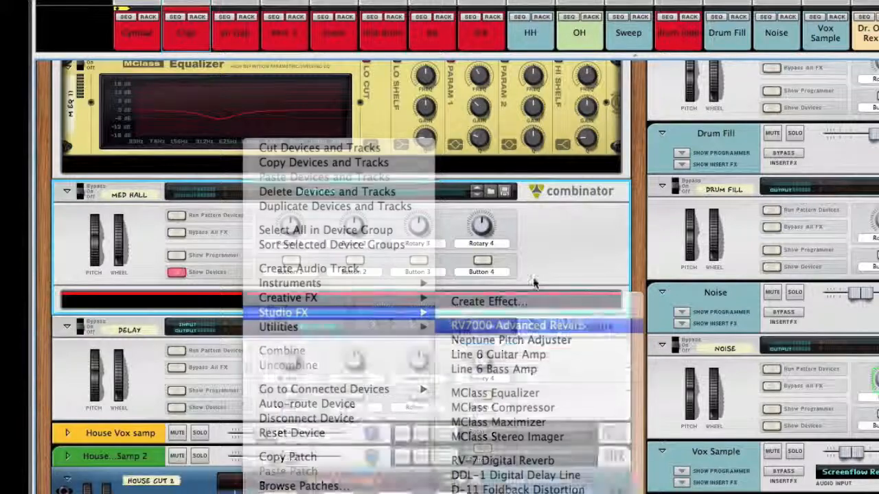
{"action": "left_click", "coordinate": [516, 324]}
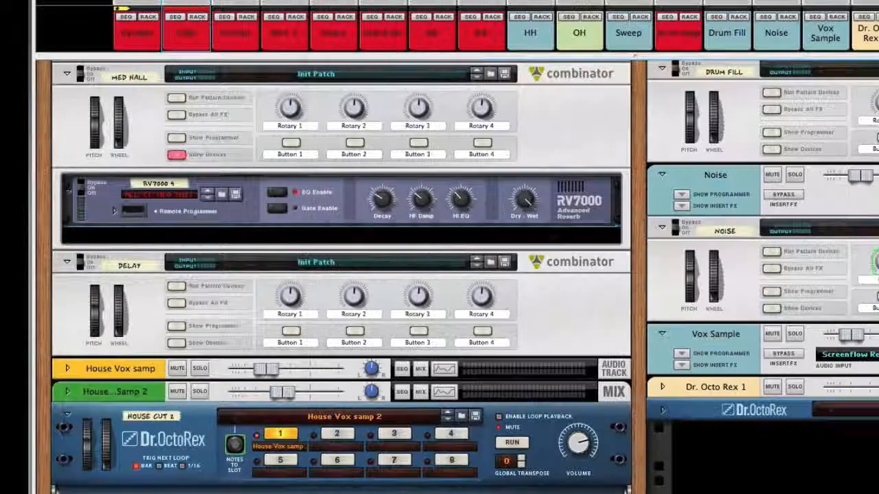
{"action": "left_click", "coordinate": [115, 212]}
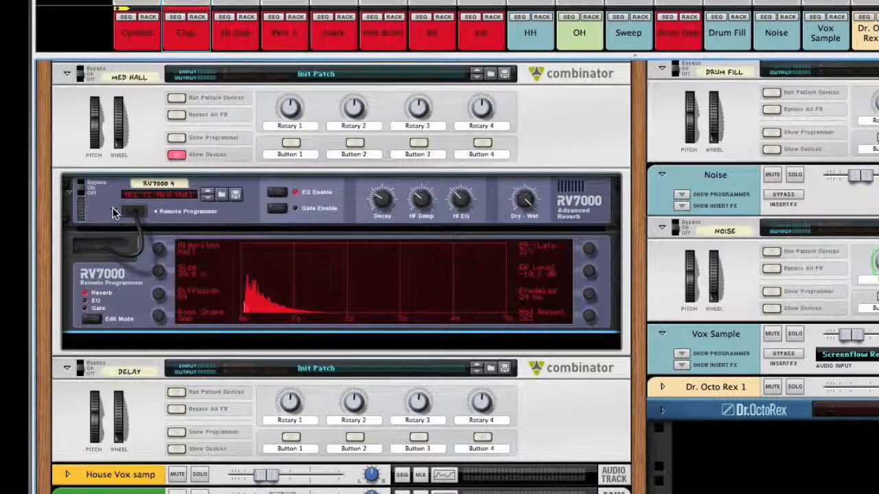
{"action": "mouse_move", "coordinate": [412, 278]}
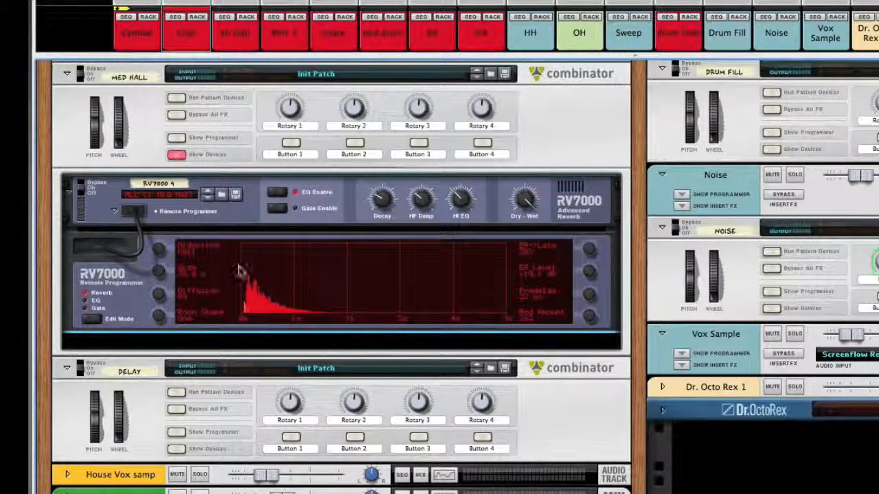
{"action": "scroll", "scroll_direction": "down", "scroll_amount": 3}
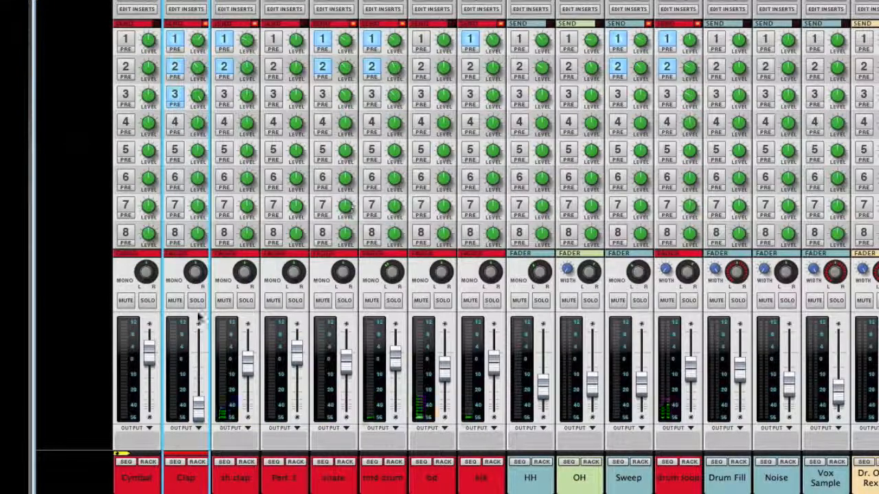
- Solo the Clap channel and scroll the rack down to the Med Hall RV7000
{"action": "left_click", "coordinate": [197, 299]}
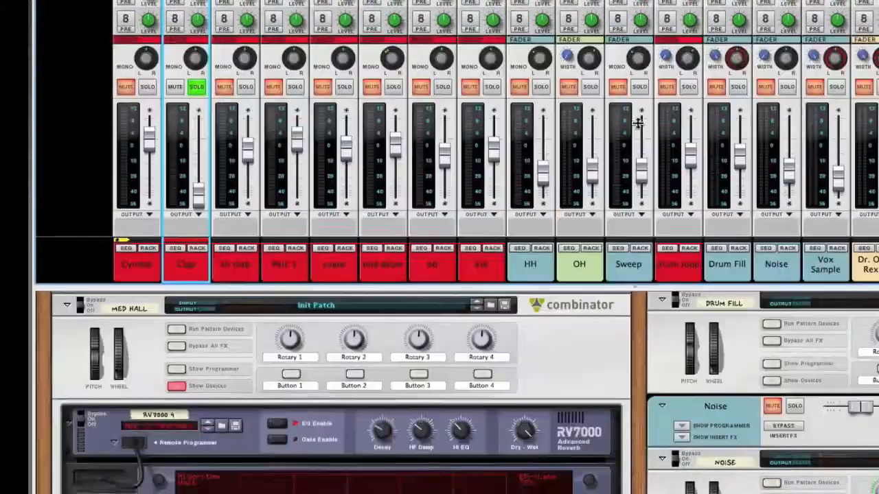
{"action": "scroll", "scroll_direction": "down", "scroll_amount": 3}
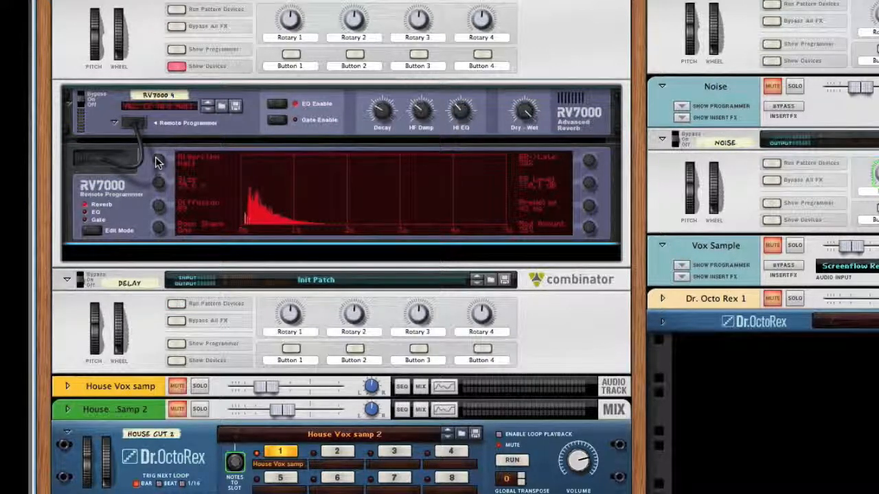
{"action": "mouse_move", "coordinate": [587, 159]}
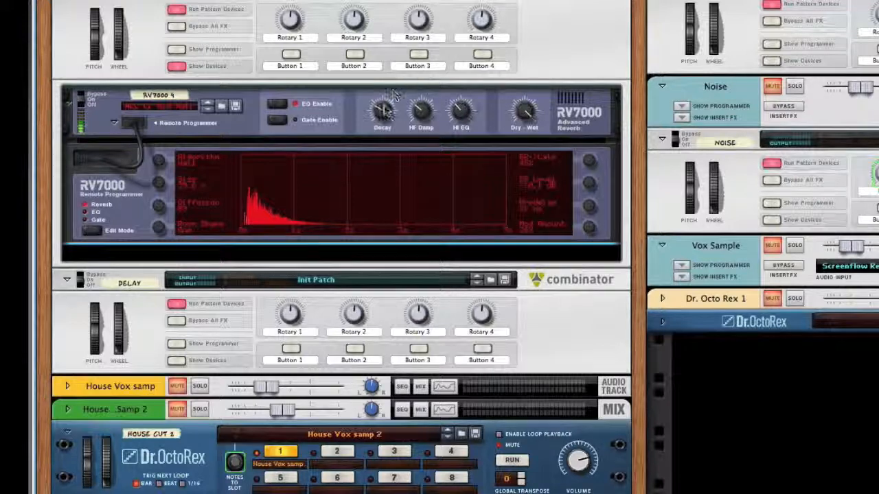
- Set the hall RV7000 decay near 64, Hi EQ 63, adjust HF Damp, and show its EQ page
{"action": "left_click_drag", "start_coordinate": [382, 112], "coordinate": [381, 123]}
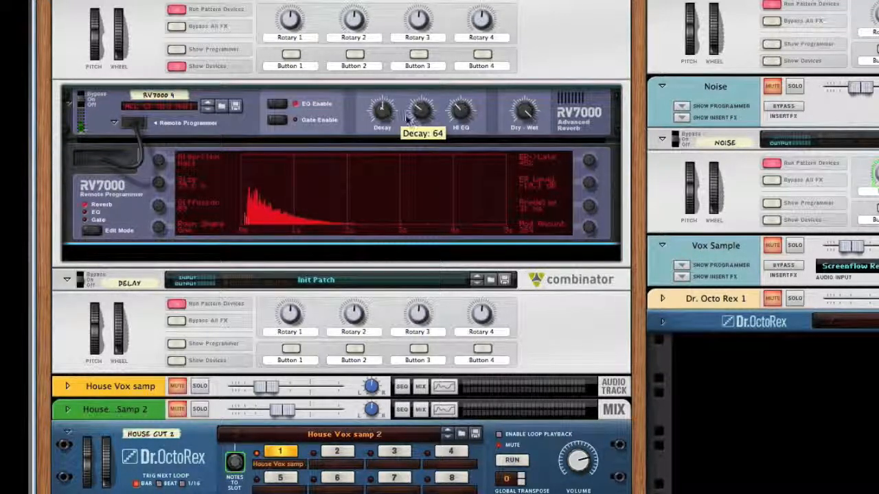
{"action": "mouse_move", "coordinate": [460, 110]}
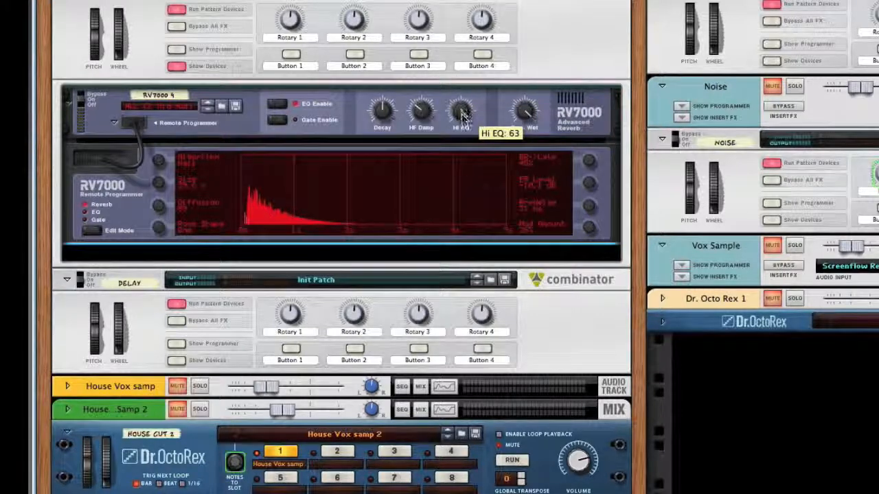
{"action": "left_click_drag", "start_coordinate": [460, 110], "coordinate": [465, 157]}
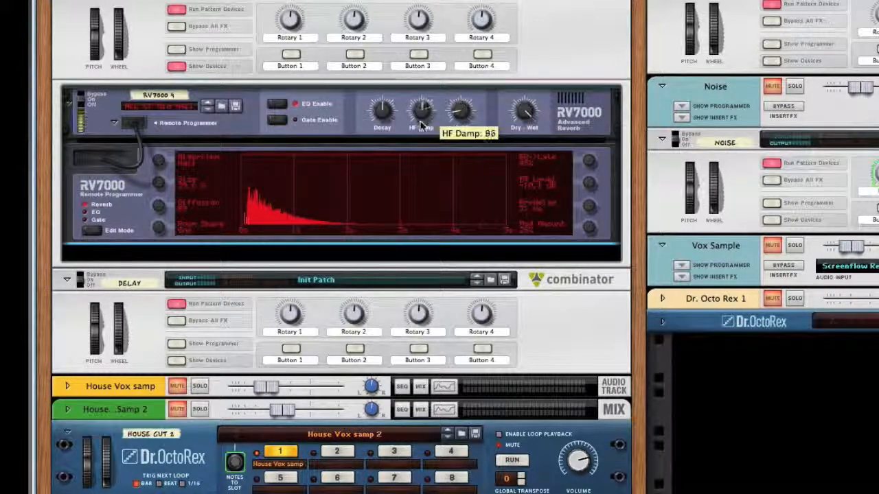
{"action": "left_click_drag", "start_coordinate": [420, 110], "coordinate": [420, 121]}
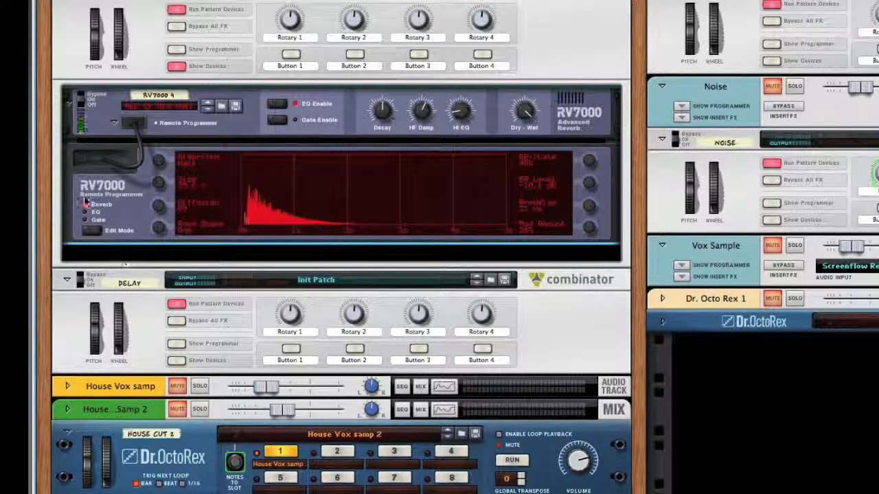
{"action": "left_click", "coordinate": [89, 211]}
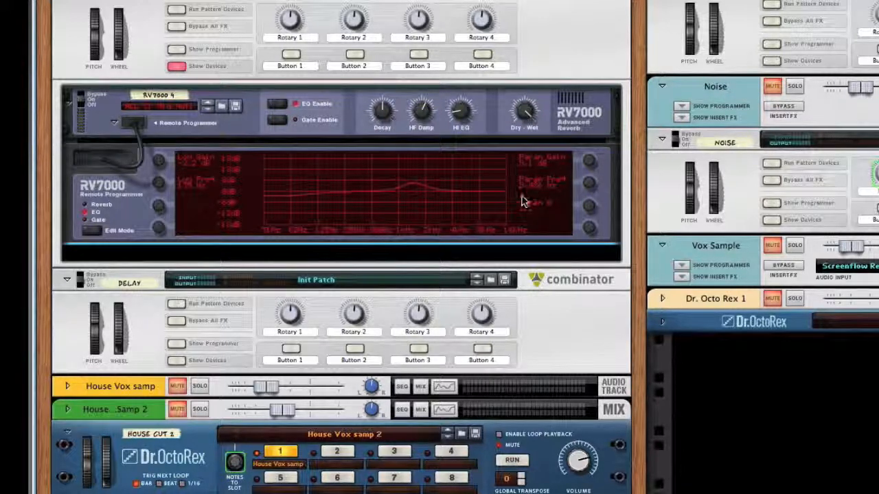
{"action": "mouse_move", "coordinate": [432, 200]}
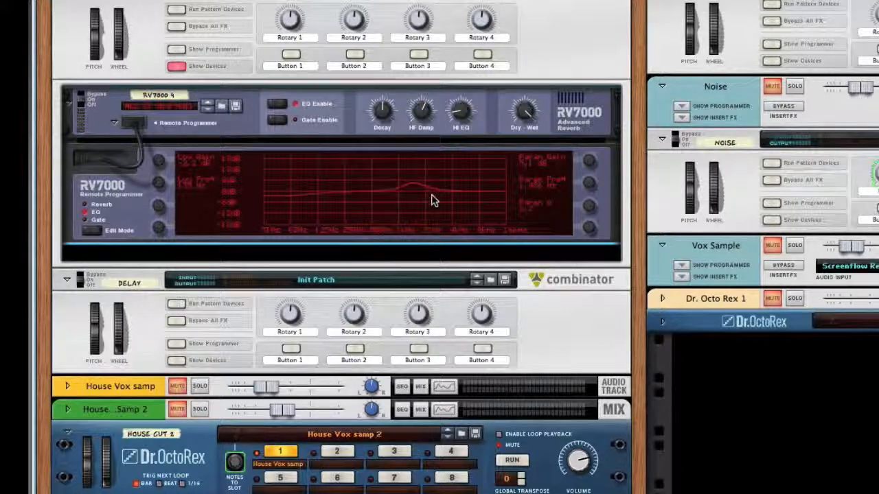
{"action": "mouse_move", "coordinate": [591, 187]}
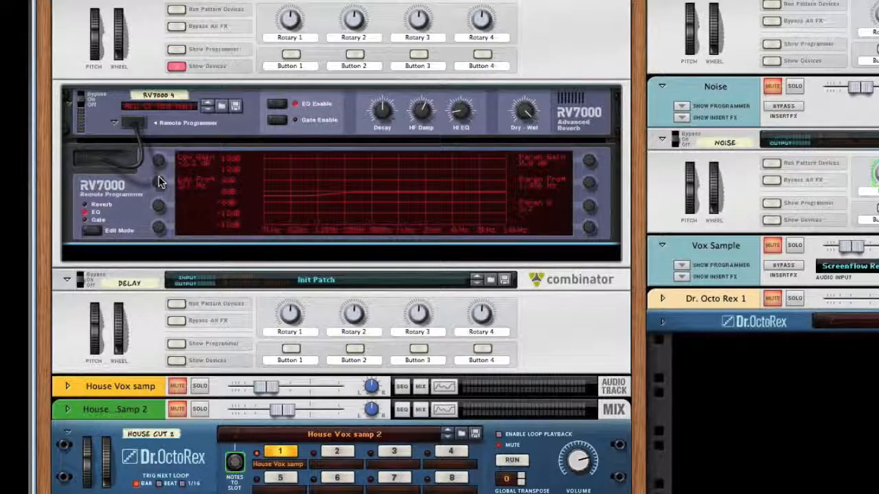
{"action": "mouse_move", "coordinate": [295, 159]}
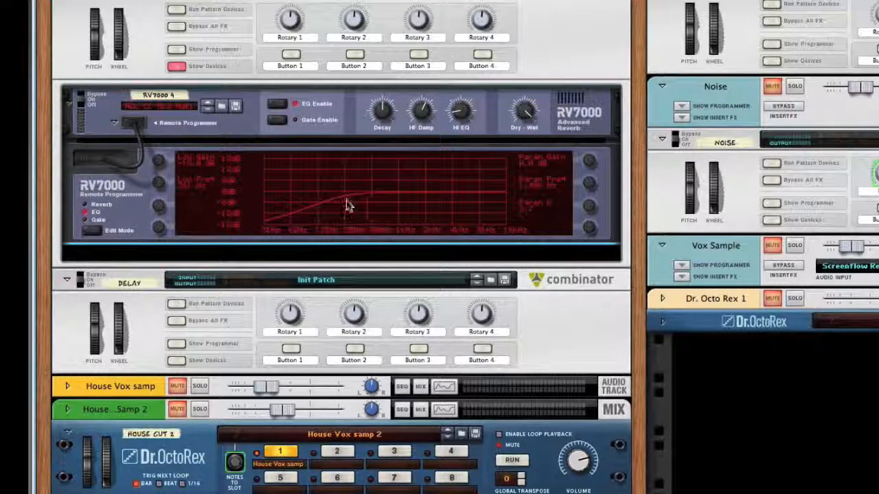
{"action": "mouse_move", "coordinate": [291, 195]}
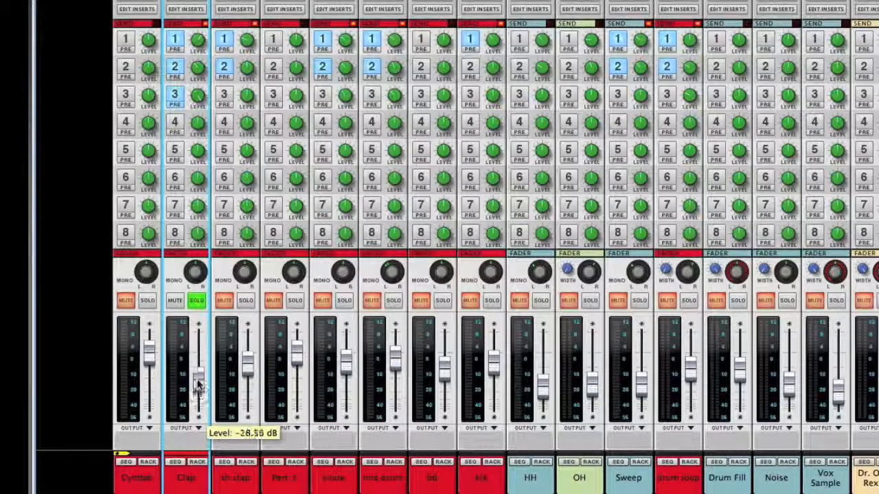
- Lower Clap to about -28.6 dB, set its FX3 send near -8.9 dB, and another channel's FX3 to about -20.8 dB
{"action": "left_click_drag", "start_coordinate": [198, 384], "coordinate": [198, 360]}
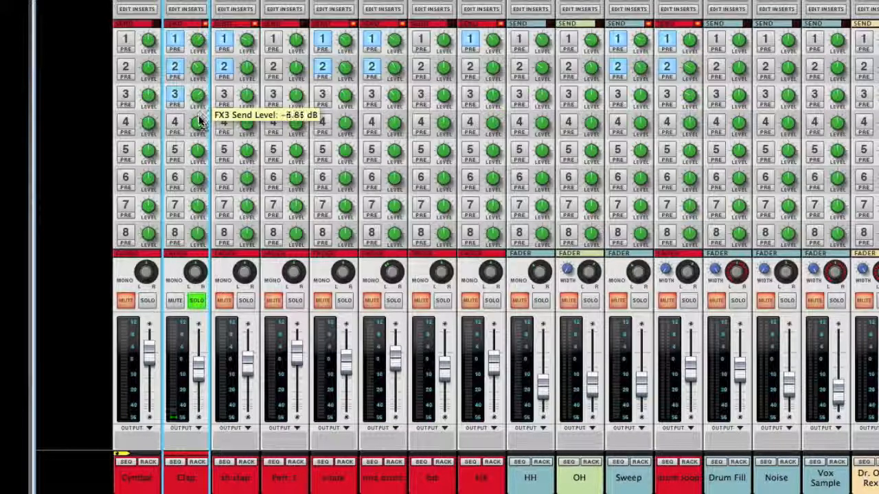
{"action": "left_click_drag", "start_coordinate": [199, 113], "coordinate": [199, 126]}
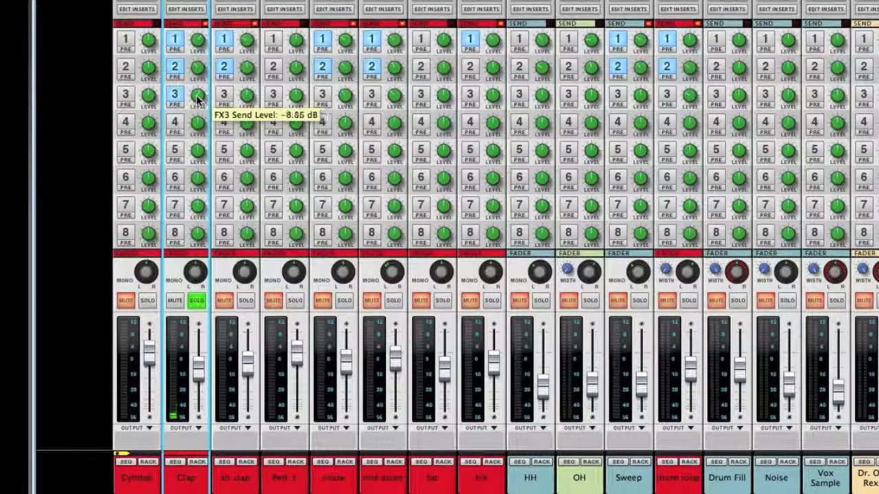
{"action": "left_click_drag", "start_coordinate": [197, 97], "coordinate": [199, 89]}
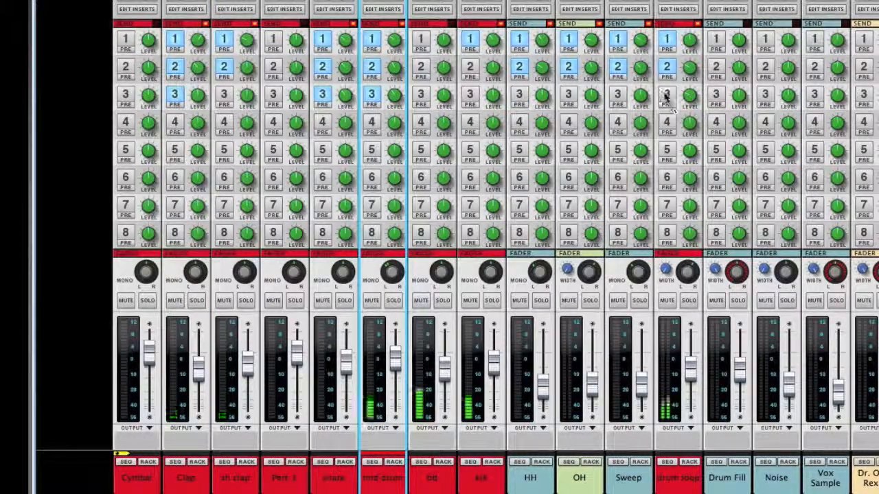
{"action": "mouse_move", "coordinate": [689, 96]}
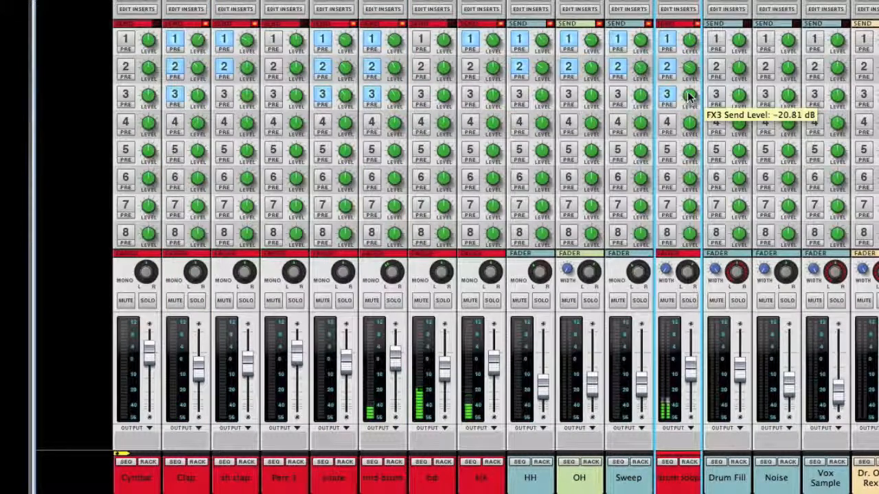
{"action": "left_click_drag", "start_coordinate": [690, 94], "coordinate": [692, 89]}
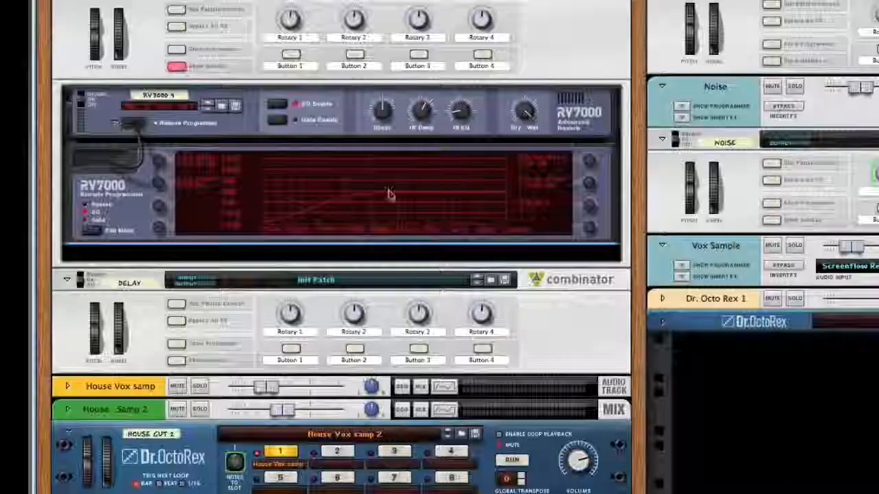
- Add an MClass Compressor from Studio FX beneath the RV7000 in the Plate combinator
{"action": "scroll", "scroll_direction": "down", "scroll_amount": 3}
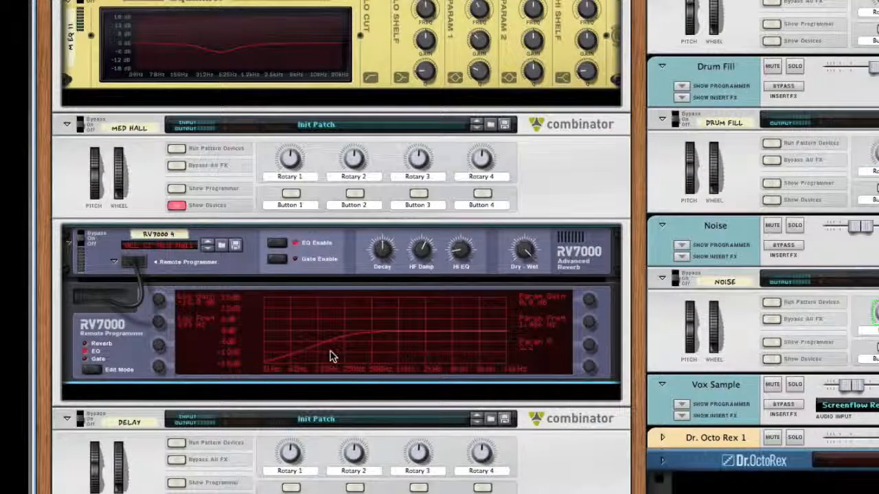
{"action": "scroll", "scroll_direction": "down", "scroll_amount": 3}
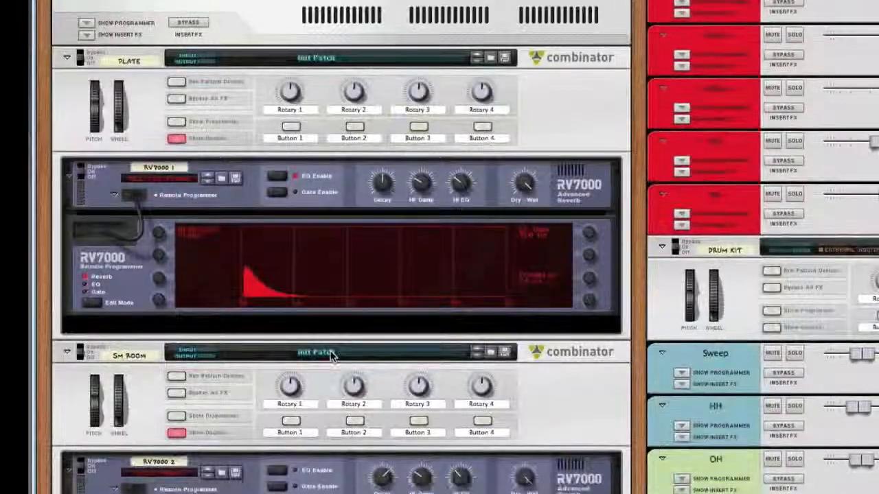
{"action": "right_click", "coordinate": [330, 357]}
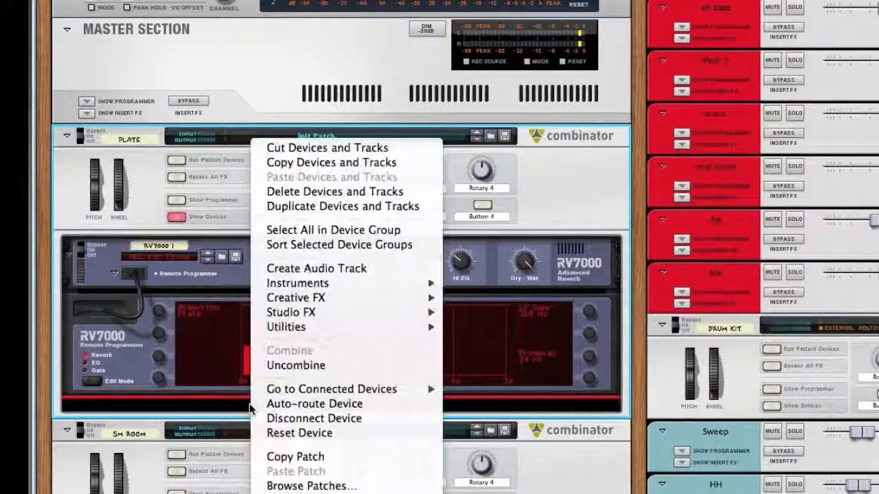
{"action": "mouse_move", "coordinate": [286, 327]}
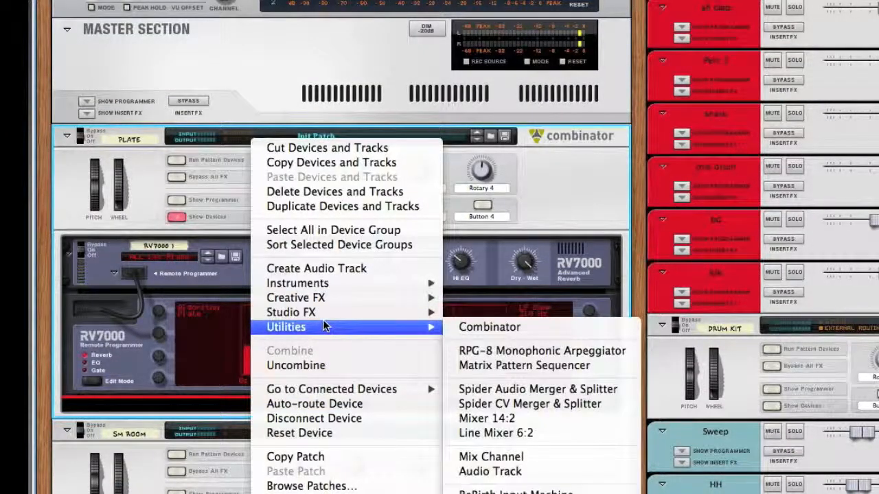
{"action": "mouse_move", "coordinate": [291, 312]}
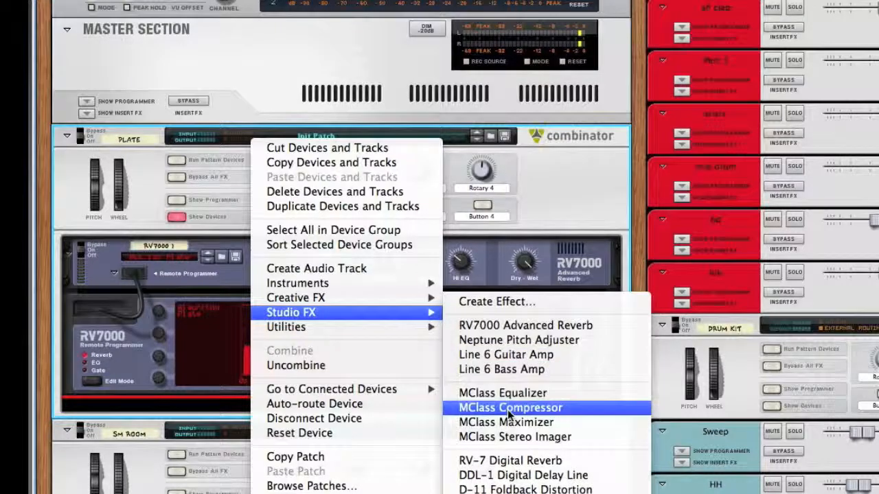
{"action": "left_click", "coordinate": [509, 406]}
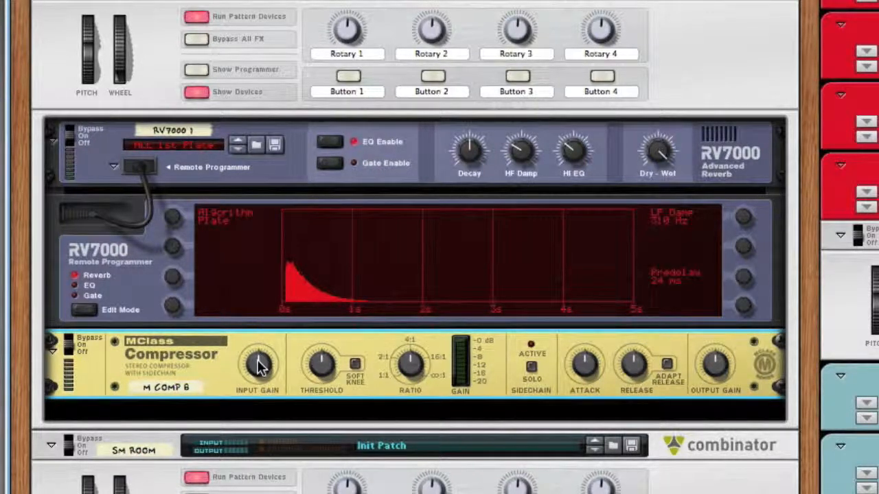
- Turn the plate compressor's Input Gain and toggle its bypass to compare the sound
{"action": "left_click_drag", "start_coordinate": [258, 364], "coordinate": [259, 360]}
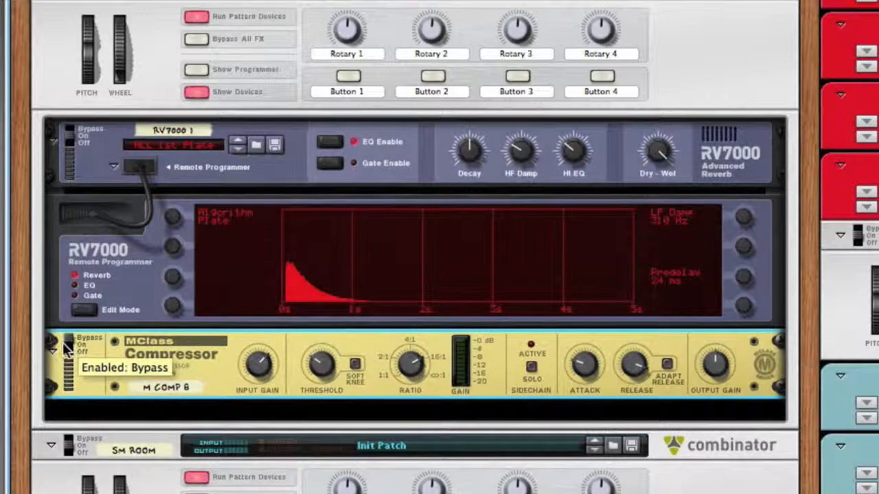
{"action": "left_click", "coordinate": [67, 346]}
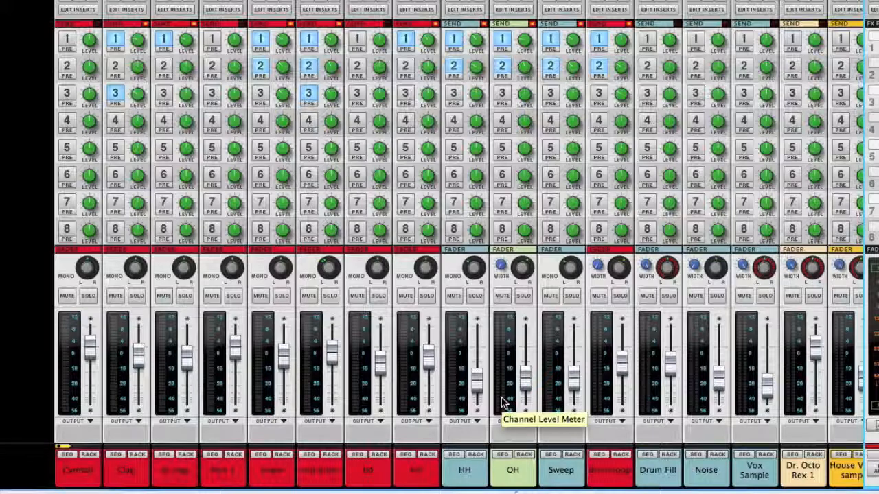
{"action": "mouse_move", "coordinate": [519, 323]}
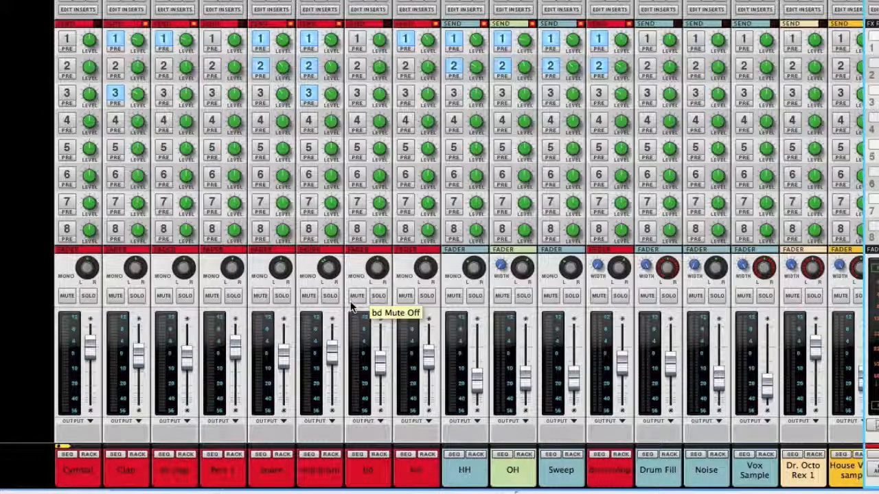
{"action": "mouse_move", "coordinate": [452, 283]}
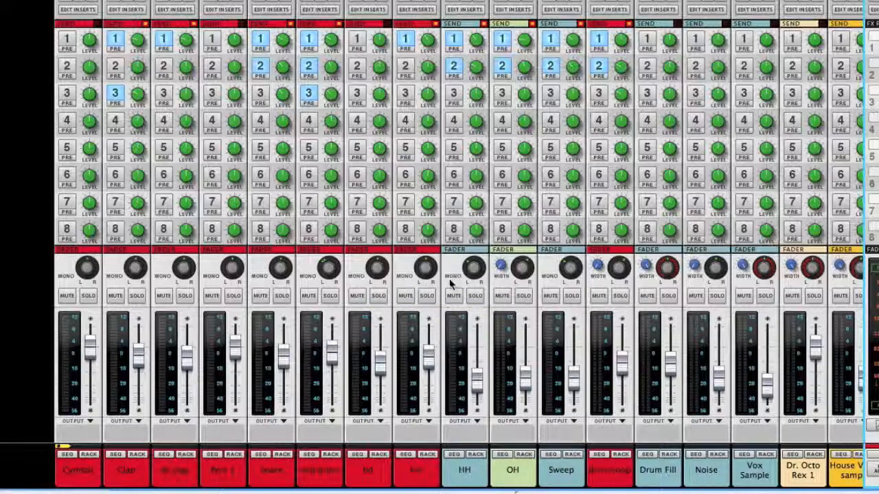